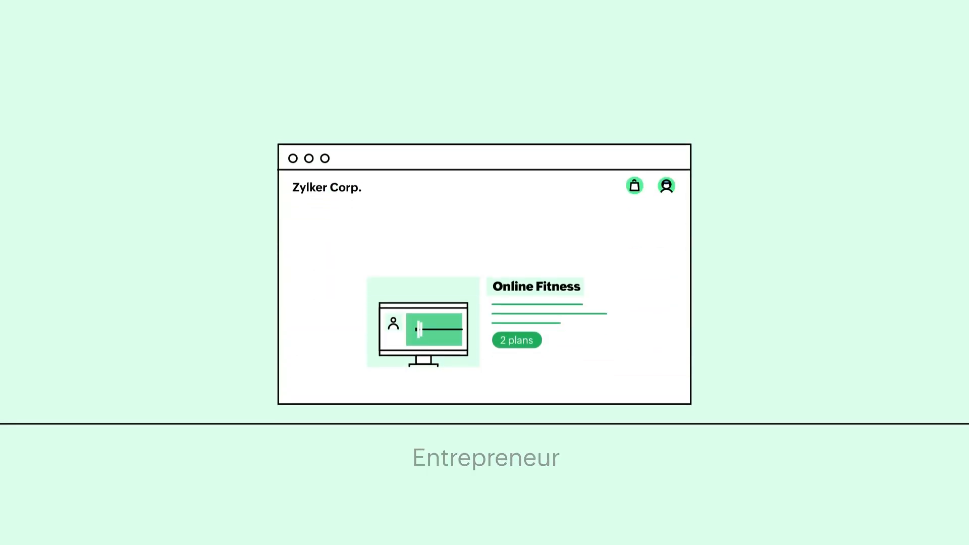
# Go to Settings > Hosted Payment Pages and start a new template.
pyautogui.scroll(-3)
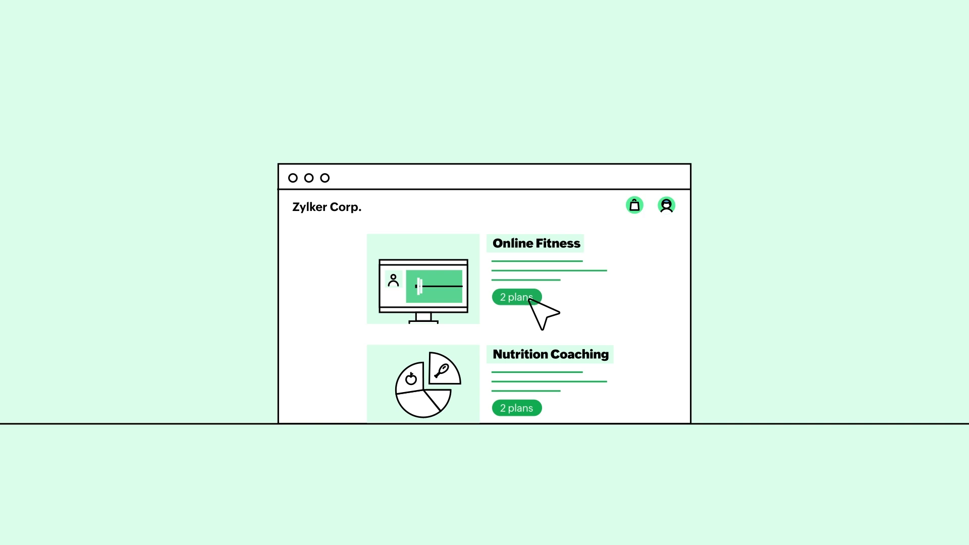
pyautogui.click(516, 296)
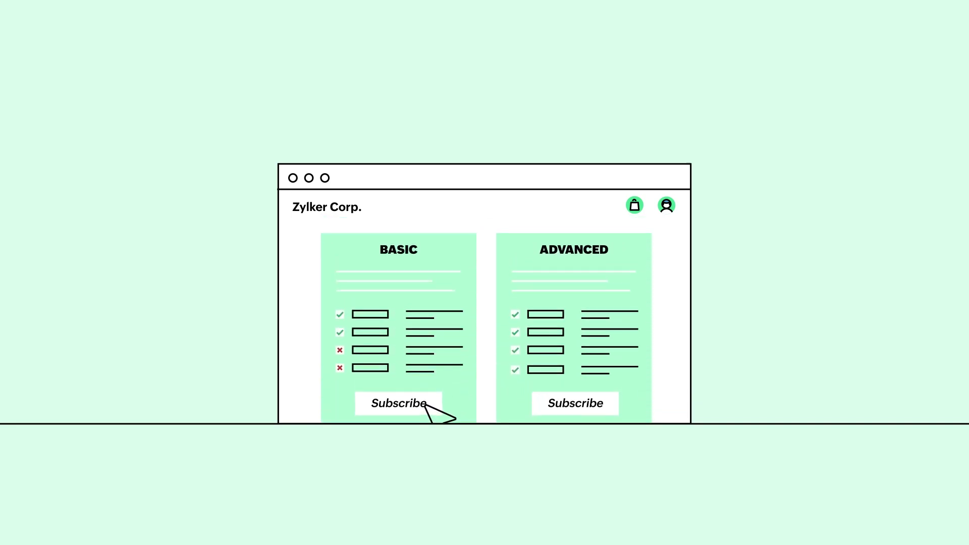
pyautogui.click(398, 404)
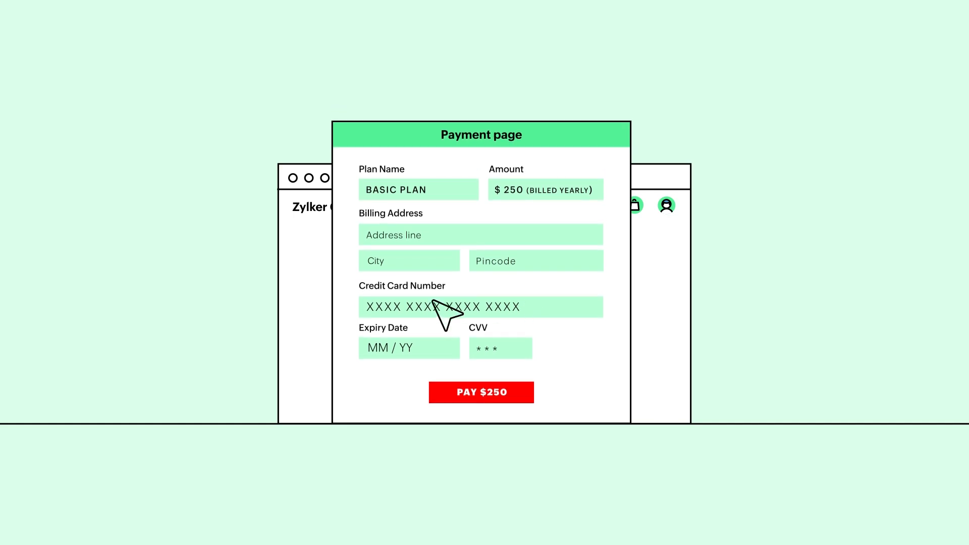
pyautogui.moveTo(488, 334)
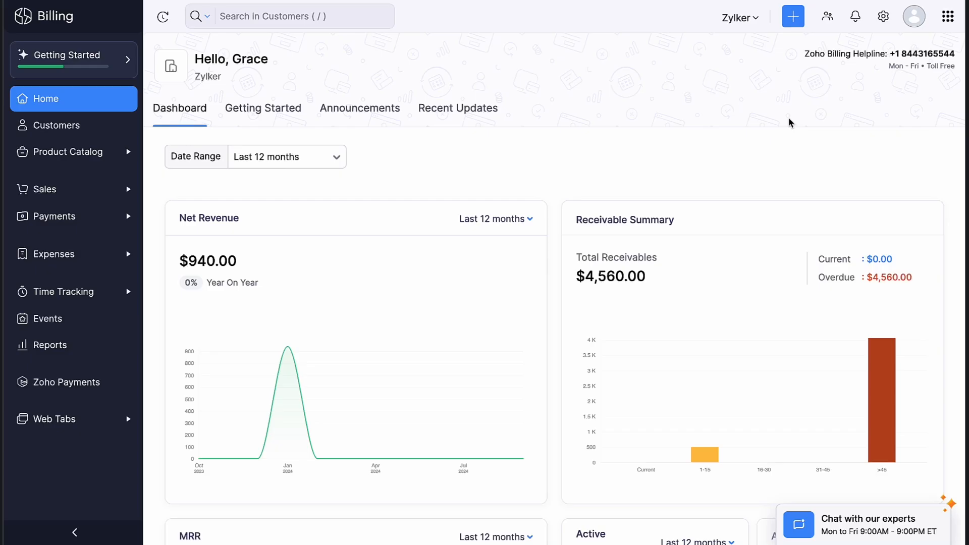
pyautogui.click(883, 16)
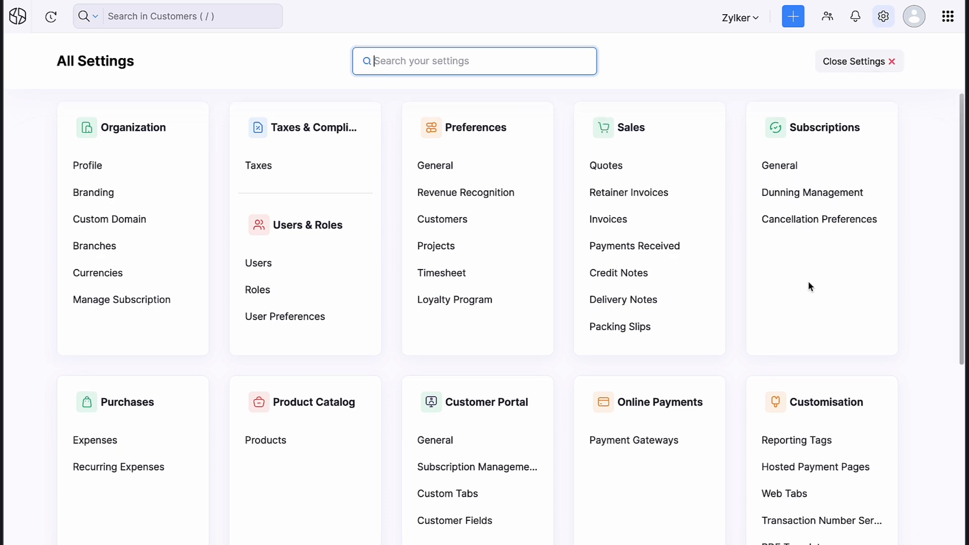
pyautogui.click(815, 467)
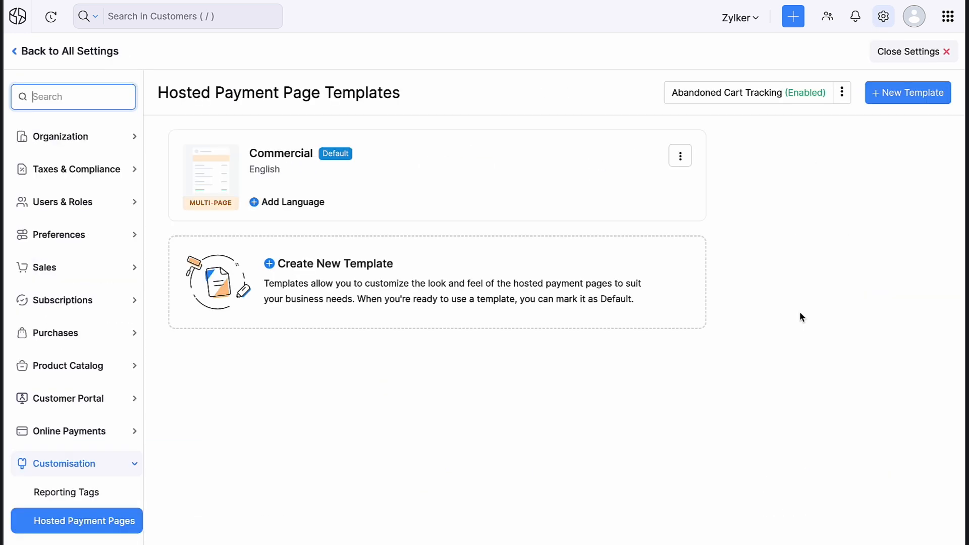
pyautogui.click(908, 93)
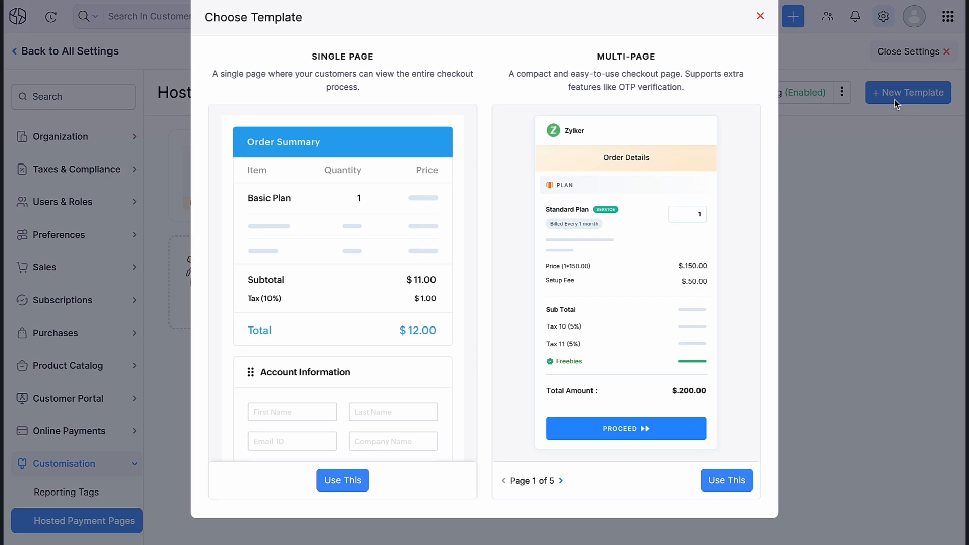
pyautogui.moveTo(407, 240)
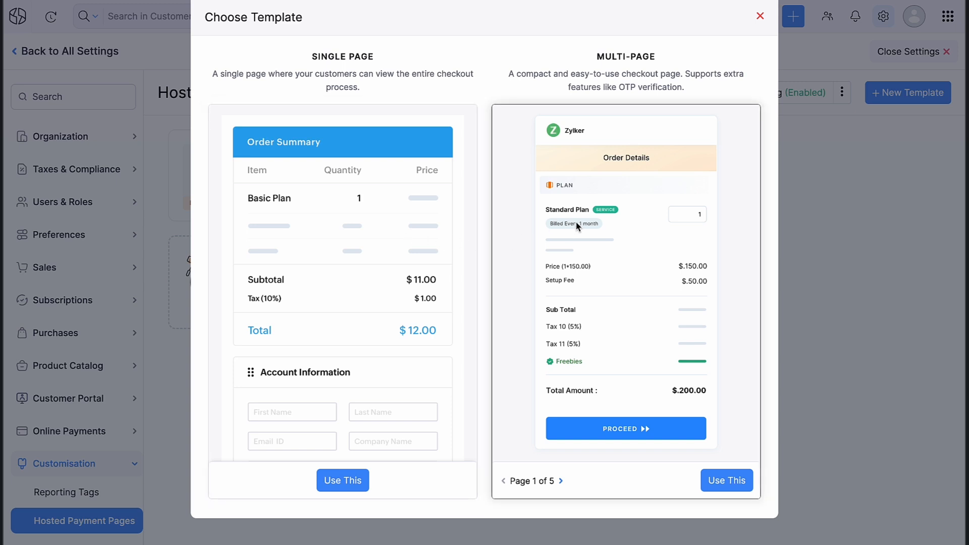
# Pick the Multi-Page layout, name it 'Standard Template' and set its primary language.
pyautogui.click(727, 480)
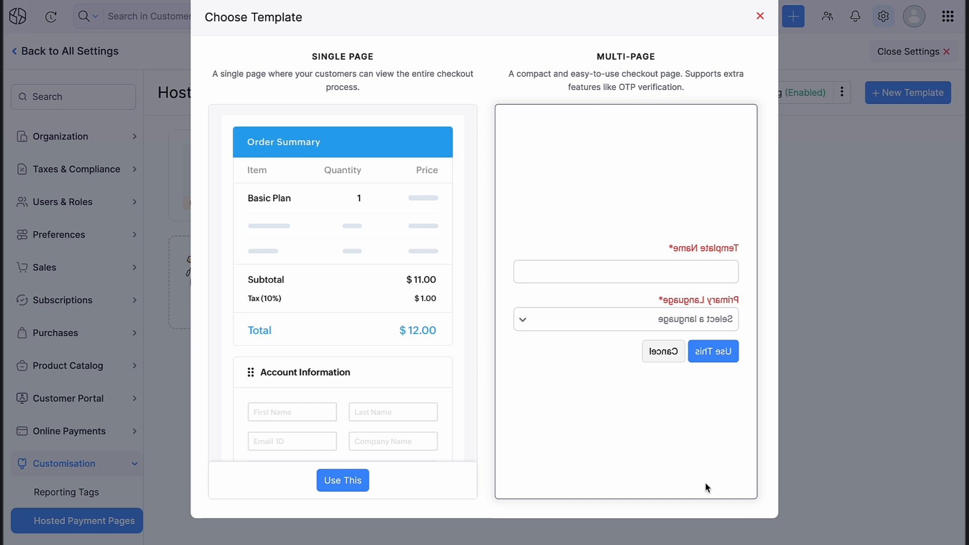
pyautogui.click(625, 271)
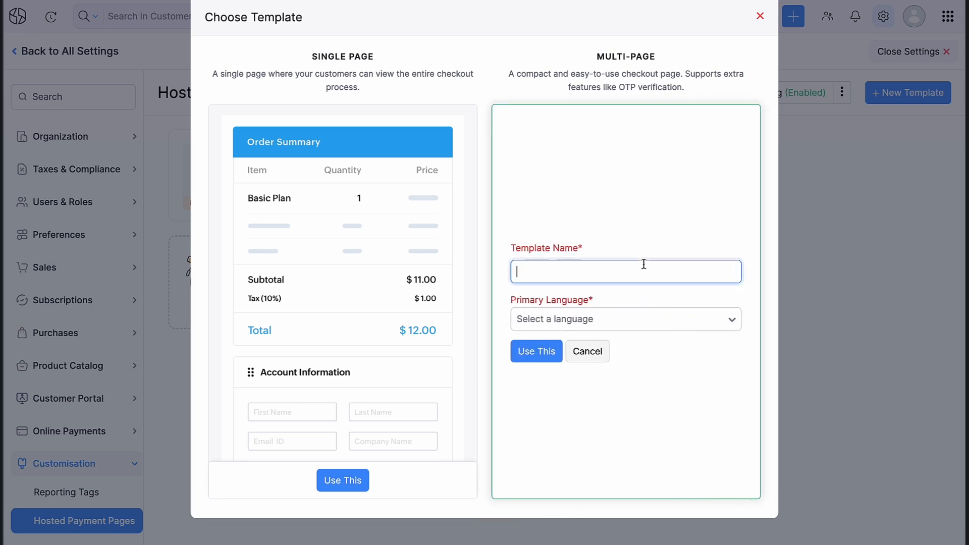
pyautogui.write('Standard Template')
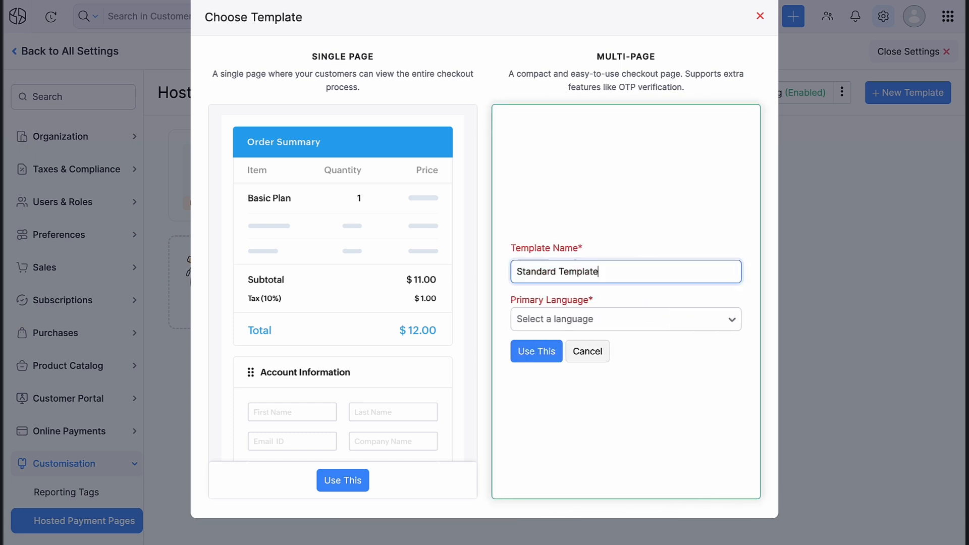
pyautogui.click(624, 319)
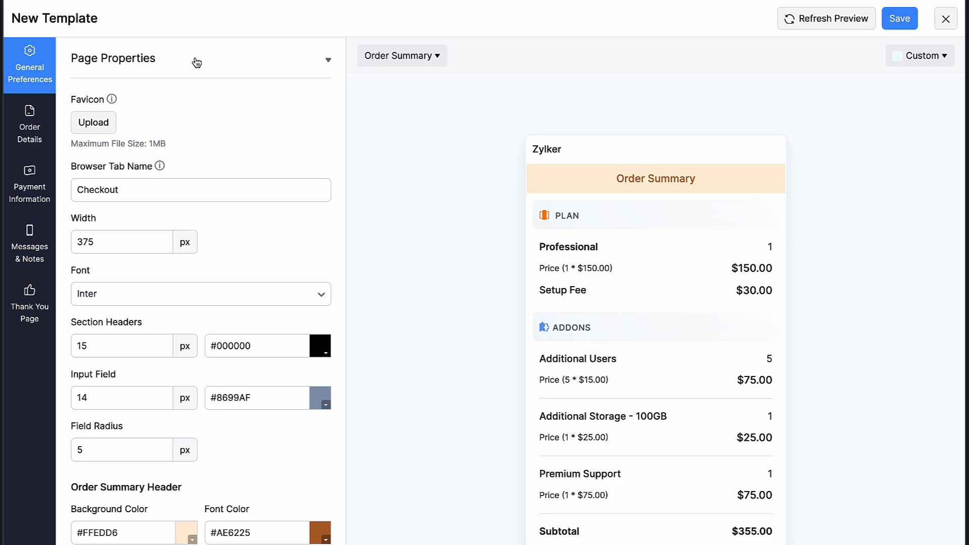
# Upload Z-logo.png as the favicon and look over the remaining page properties.
pyautogui.click(93, 122)
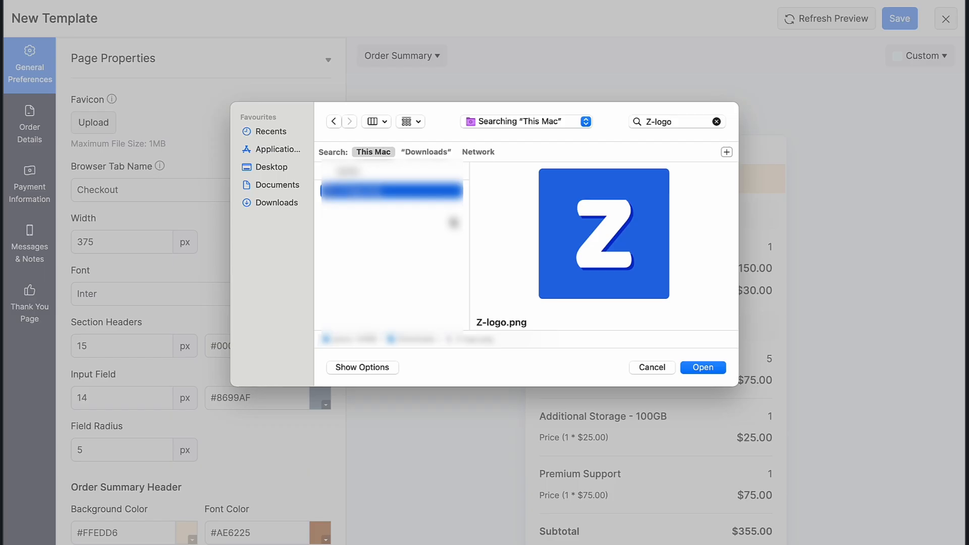
pyautogui.click(703, 367)
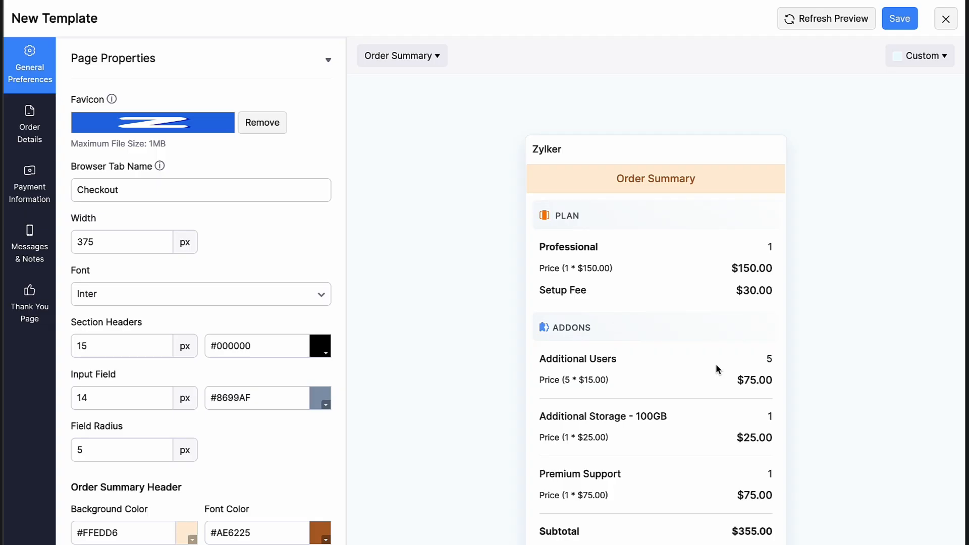
pyautogui.click(227, 190)
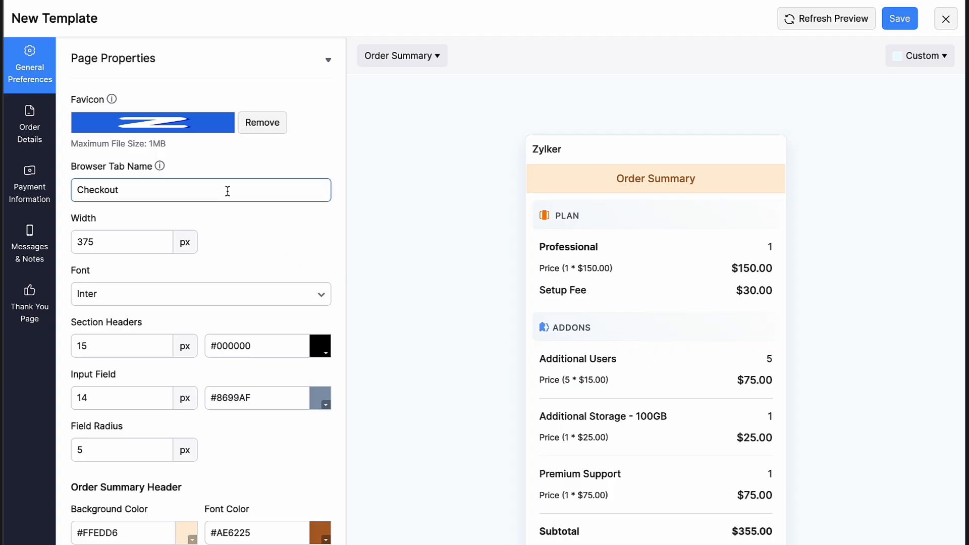
pyautogui.click(121, 241)
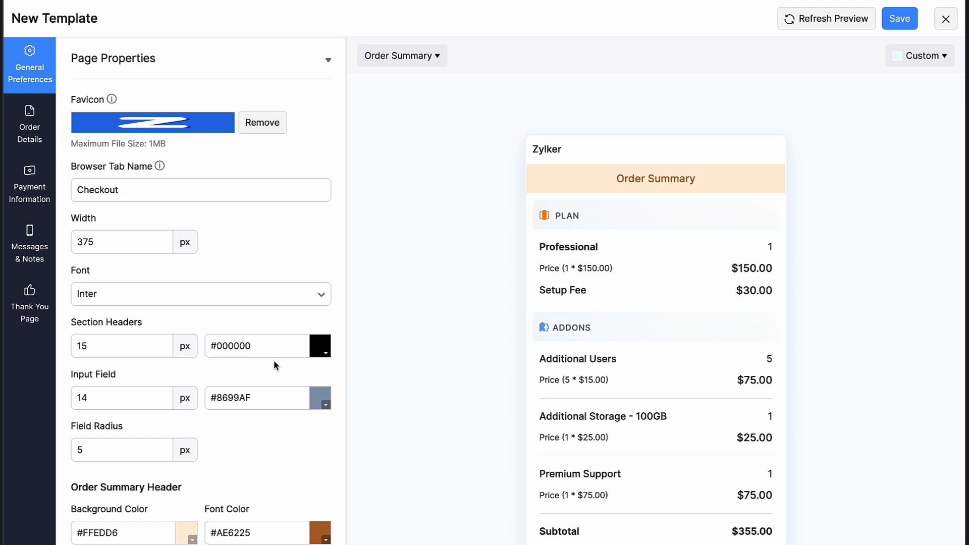
pyautogui.click(257, 345)
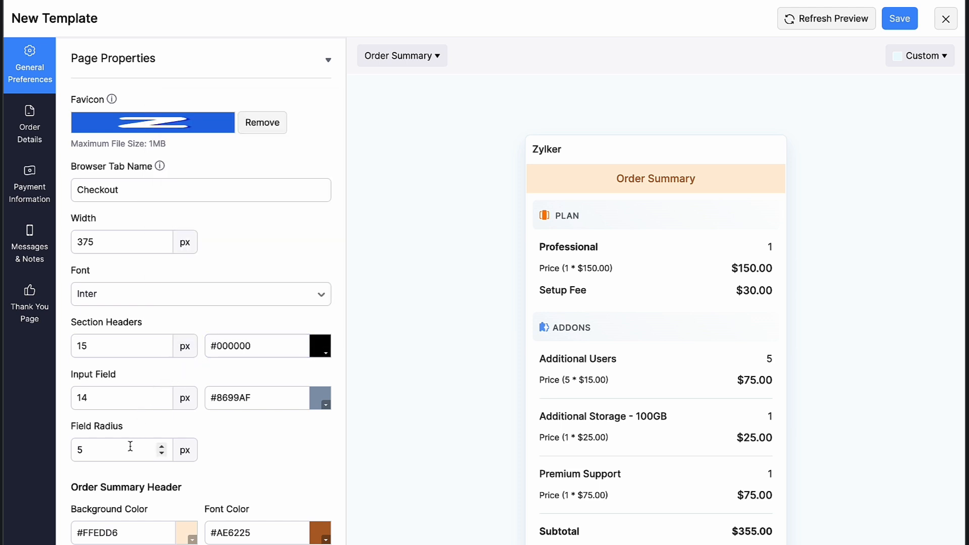
pyautogui.scroll(-3)
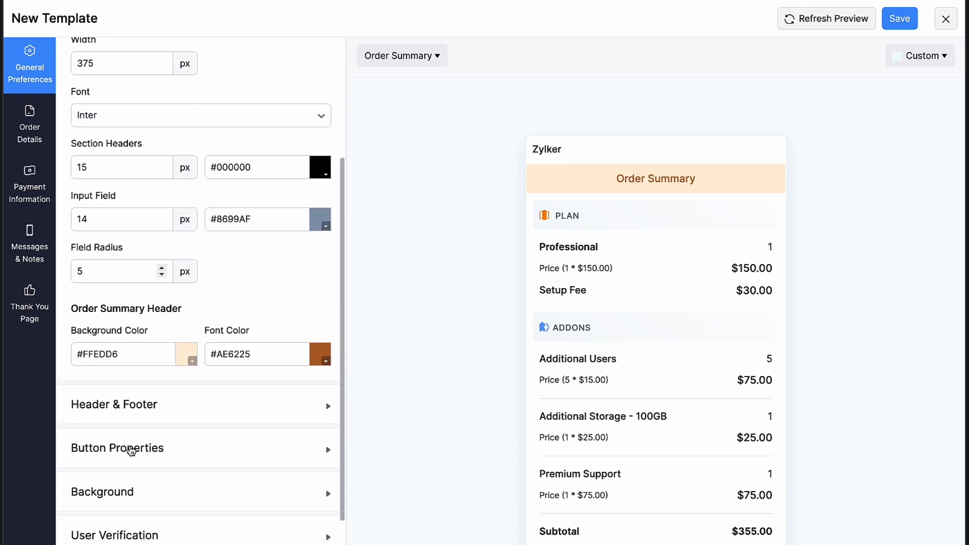
pyautogui.click(256, 355)
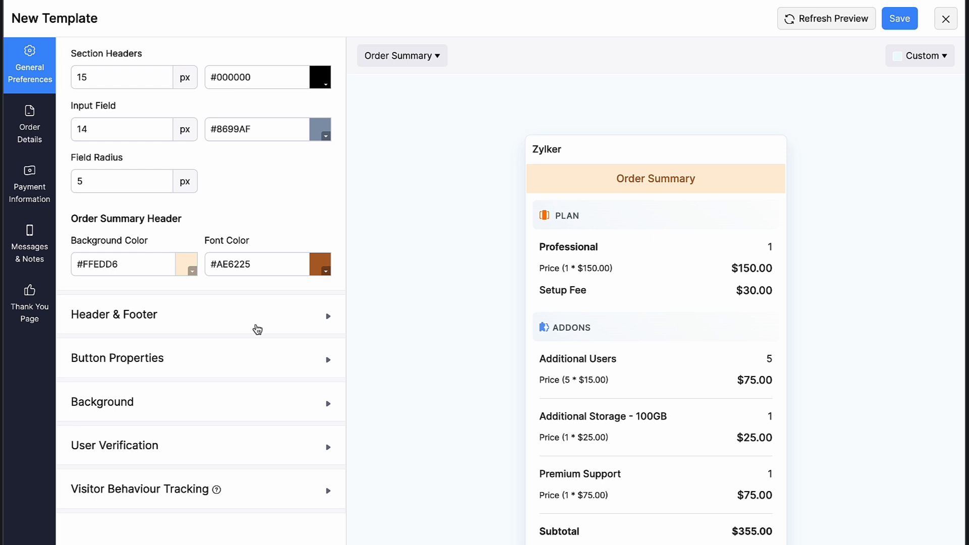
# Enable Organization Logo and the description 'Seamless Payments, Superior Experience' under Header & Footer.
pyautogui.click(114, 314)
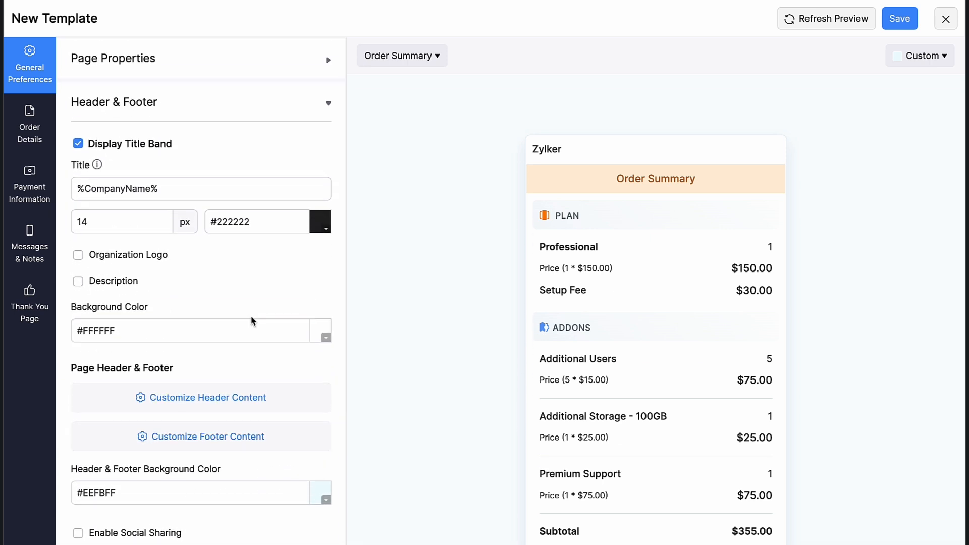
pyautogui.moveTo(174, 155)
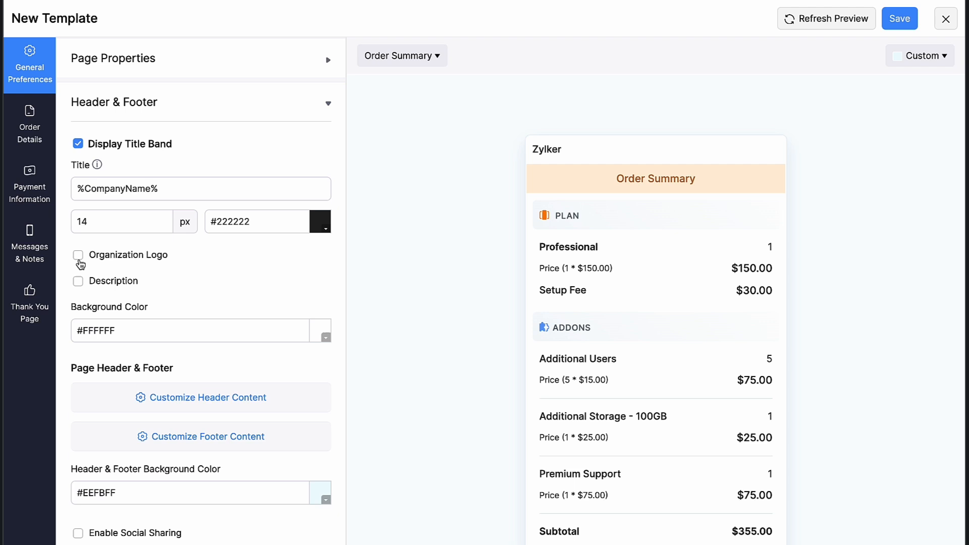
pyautogui.click(77, 254)
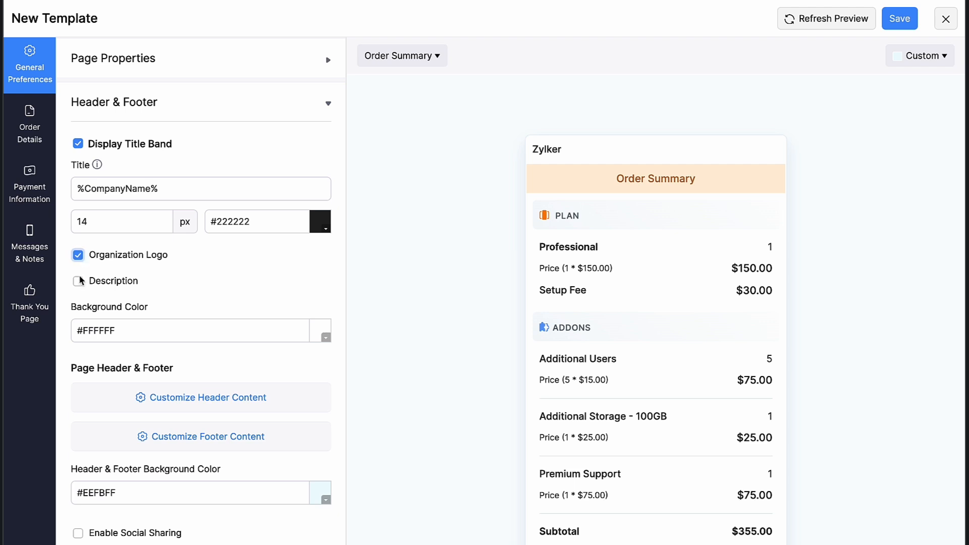
pyautogui.click(77, 281)
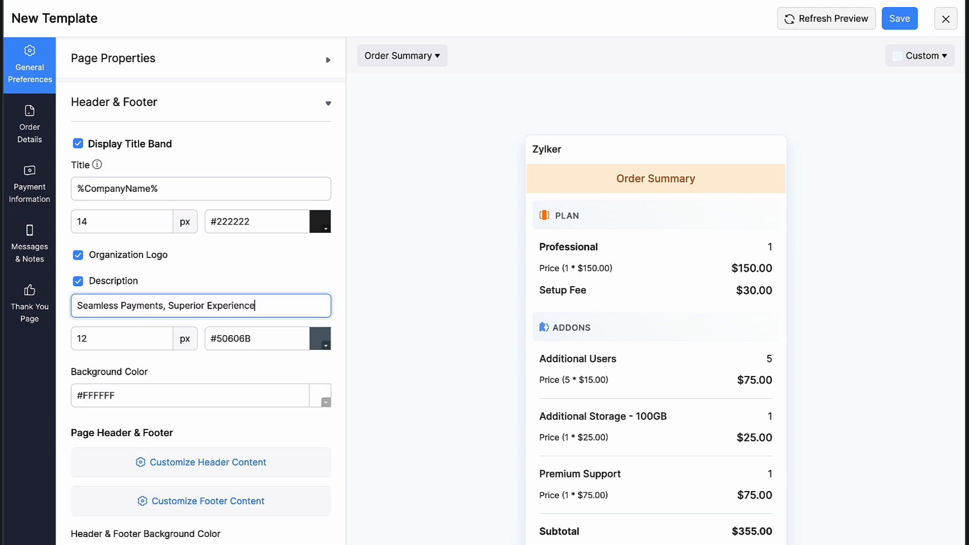
pyautogui.moveTo(92, 323)
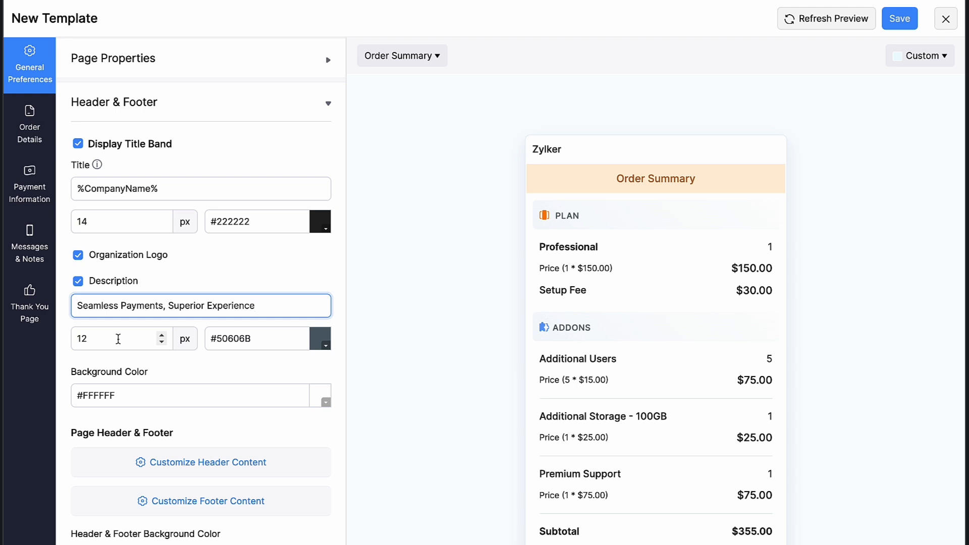
pyautogui.scroll(-3)
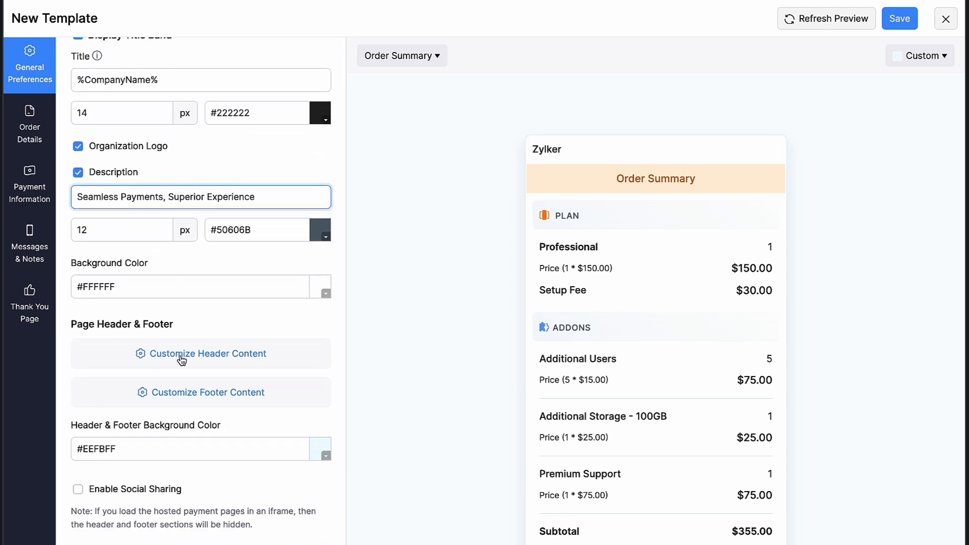
# Set header text 'Secure Checkout: Complete Your Transaction Safely and Swiftly' and enable social sharing.
pyautogui.click(201, 353)
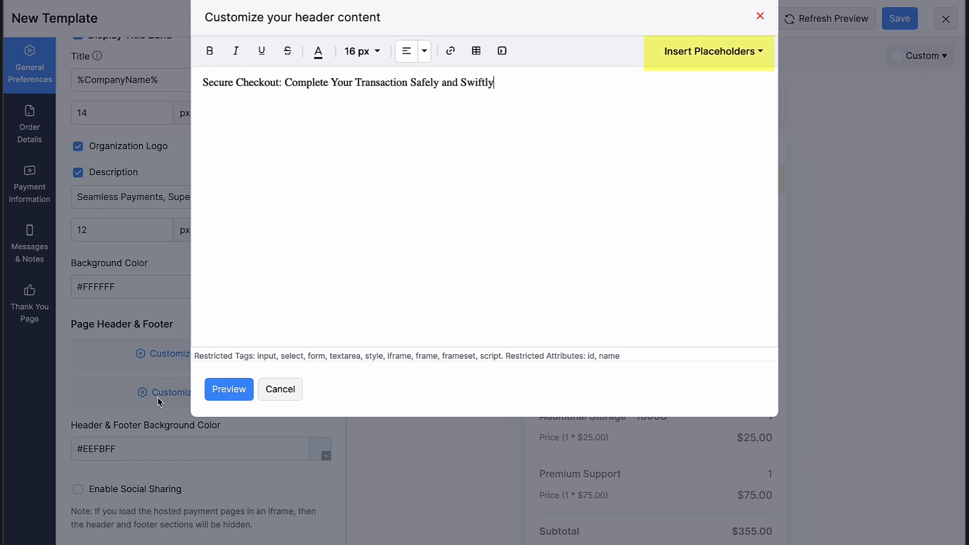
pyautogui.click(228, 389)
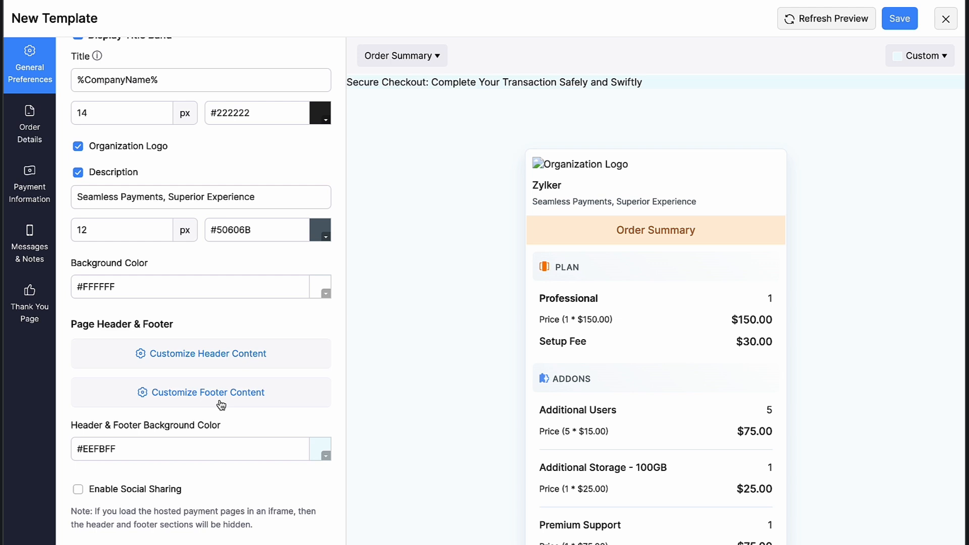
pyautogui.scroll(-3)
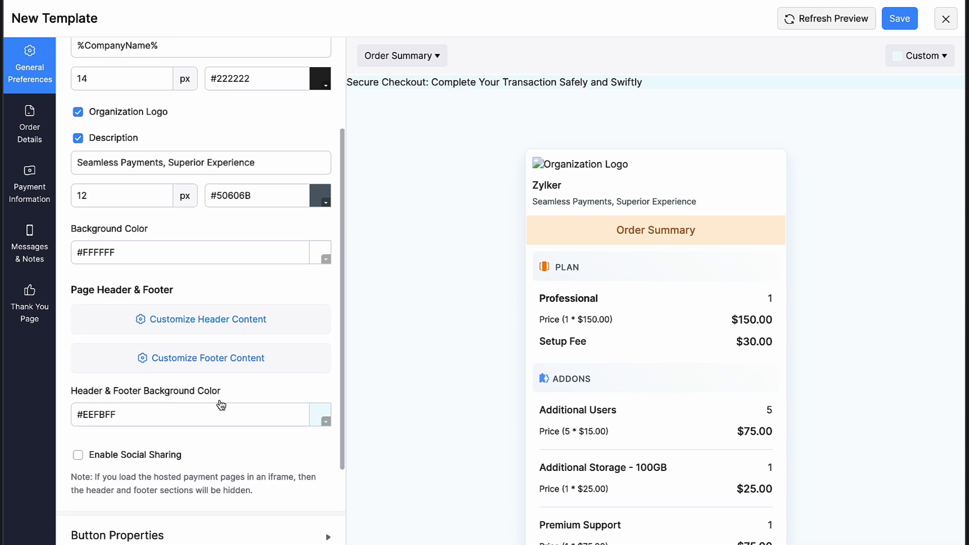
pyautogui.scroll(-3)
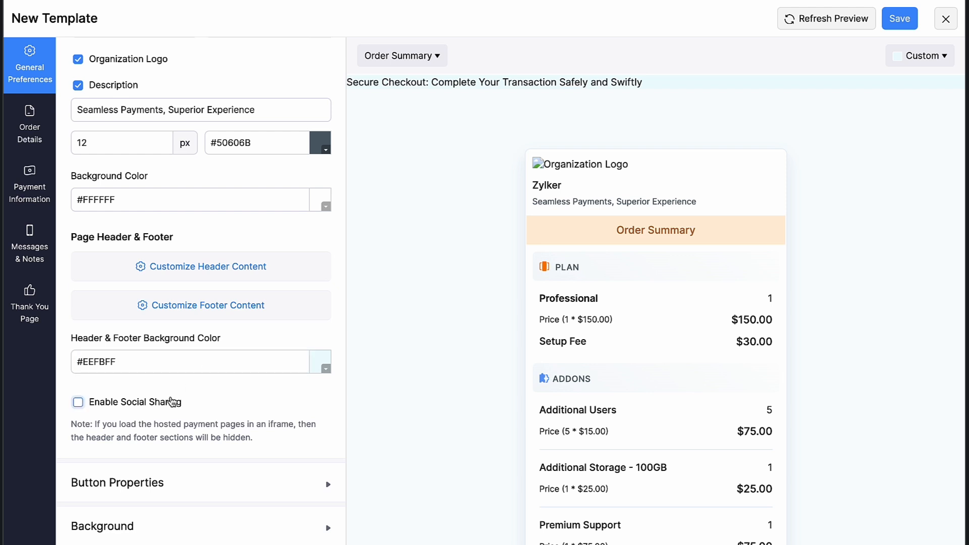
pyautogui.moveTo(163, 412)
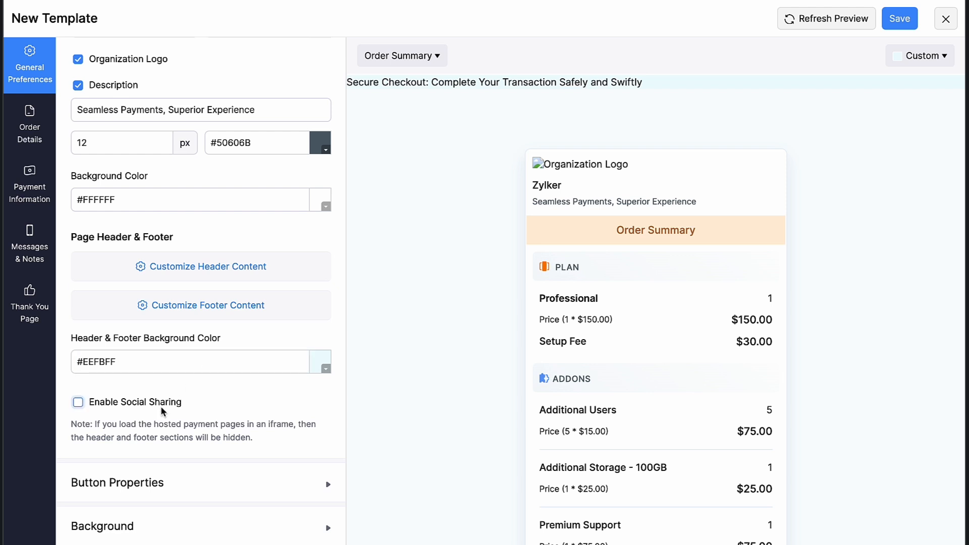
pyautogui.click(78, 402)
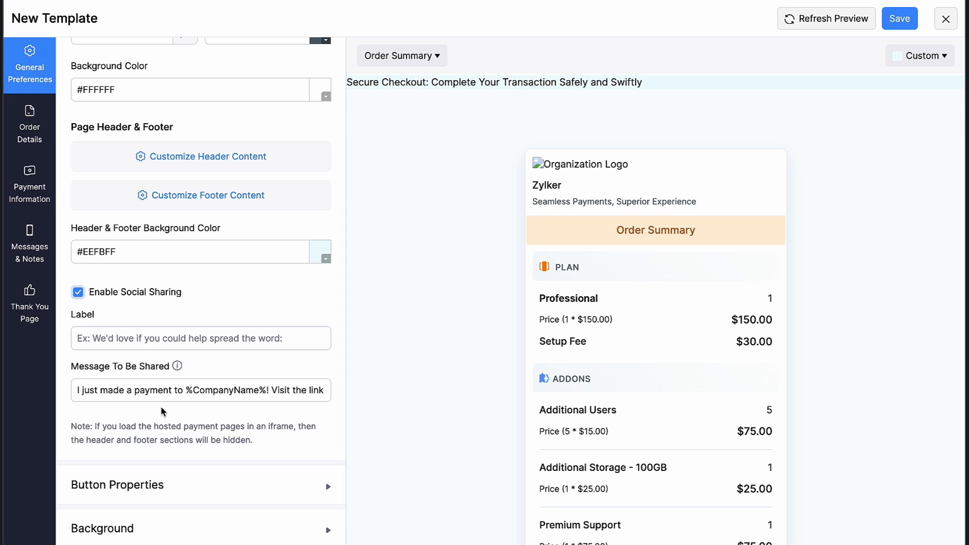
pyautogui.scroll(-3)
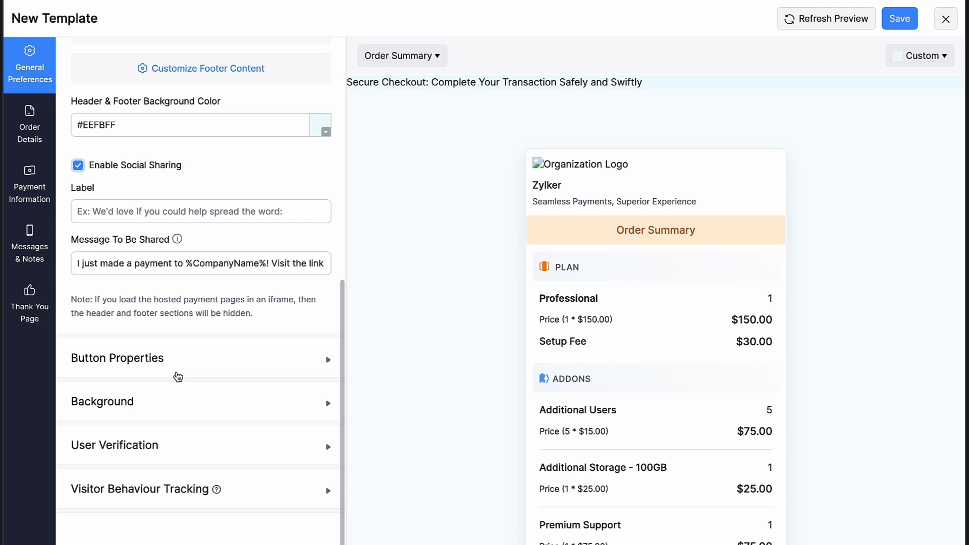
# Review default blue buttons and #F8FCFE background, keeping No Repeat and Moving Background.
pyautogui.click(117, 357)
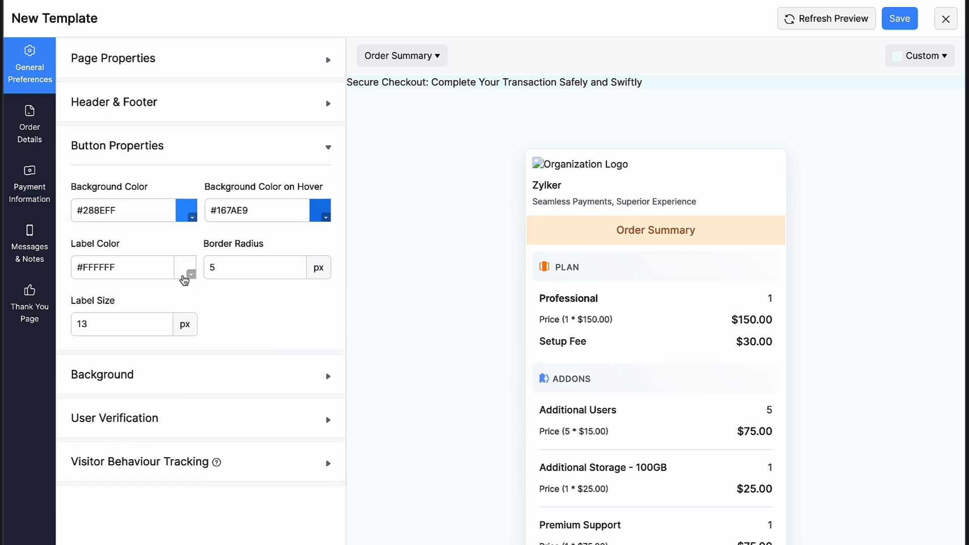
pyautogui.moveTo(173, 232)
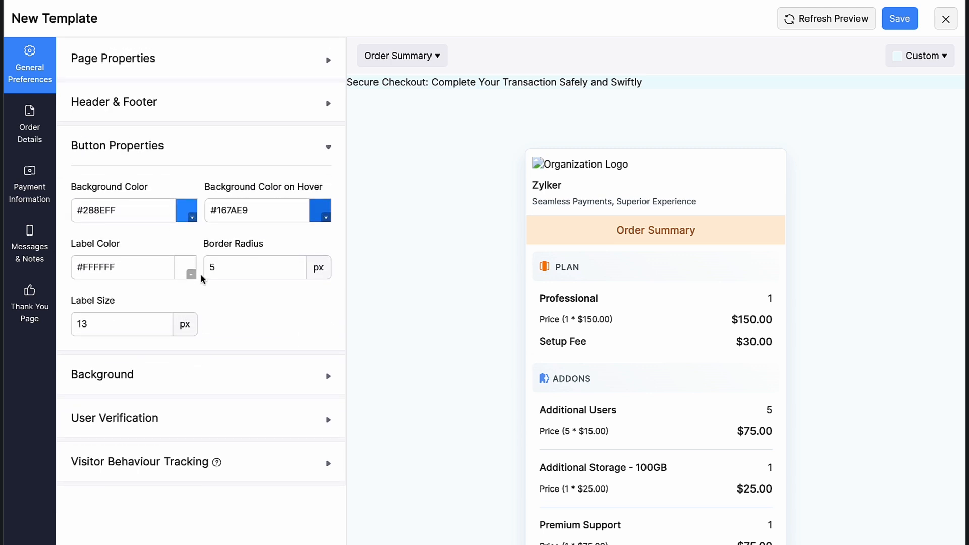
pyautogui.moveTo(205, 285)
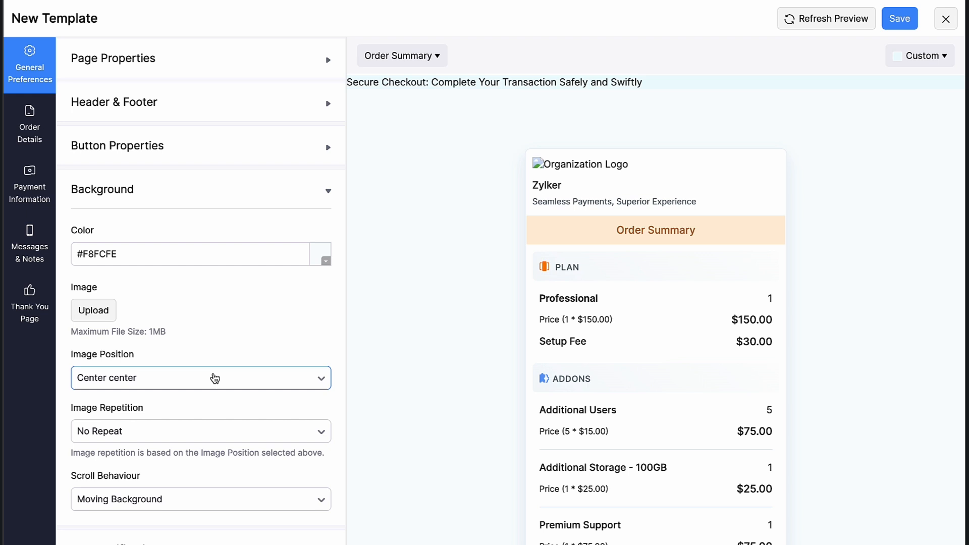
pyautogui.click(190, 254)
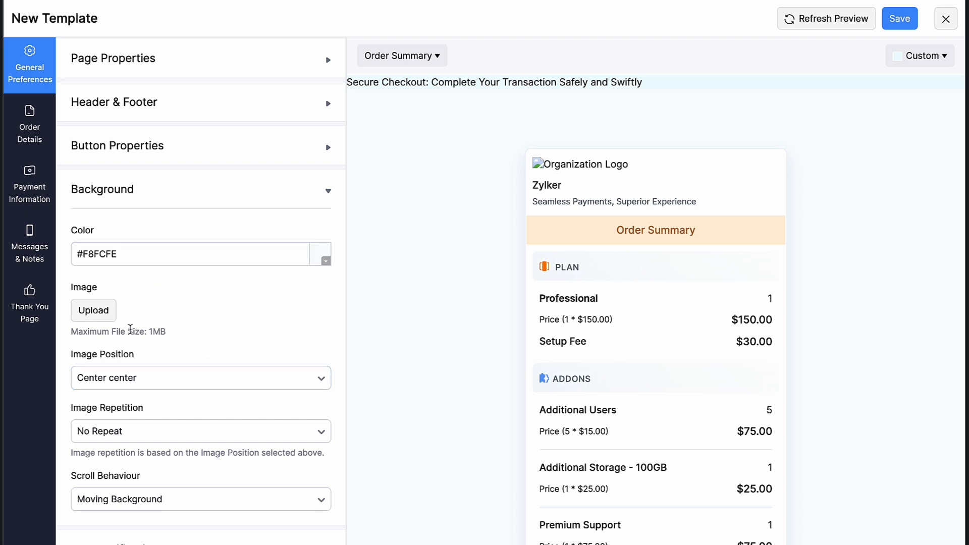
pyautogui.scroll(-3)
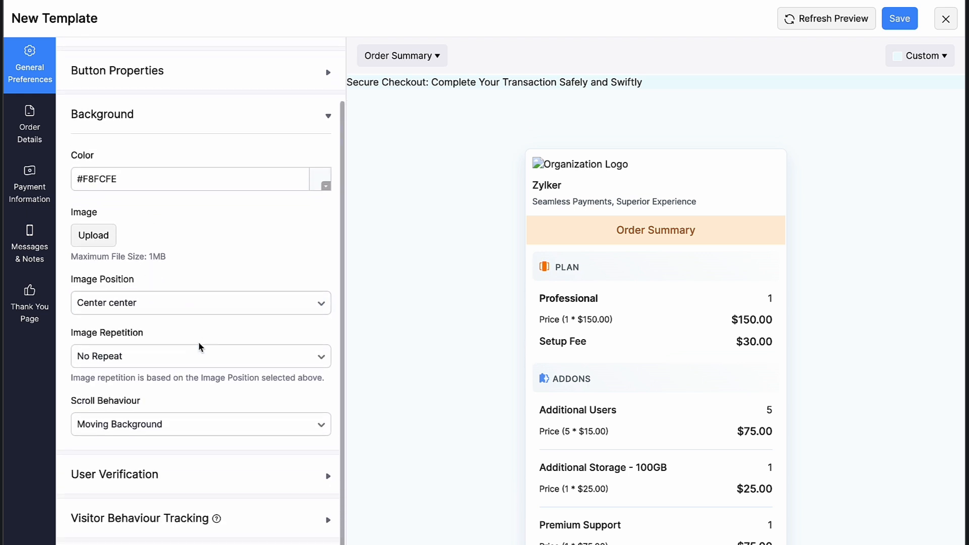
pyautogui.click(201, 355)
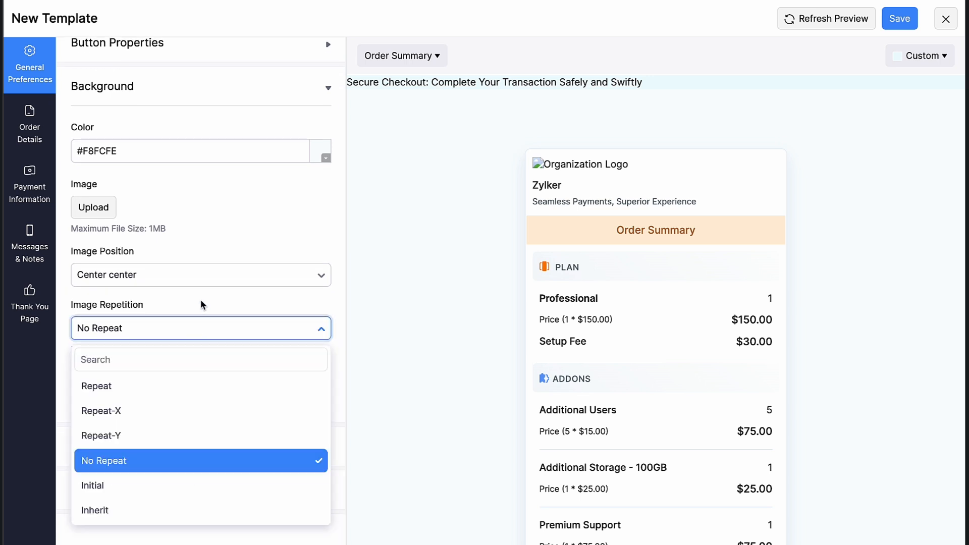
pyautogui.click(201, 461)
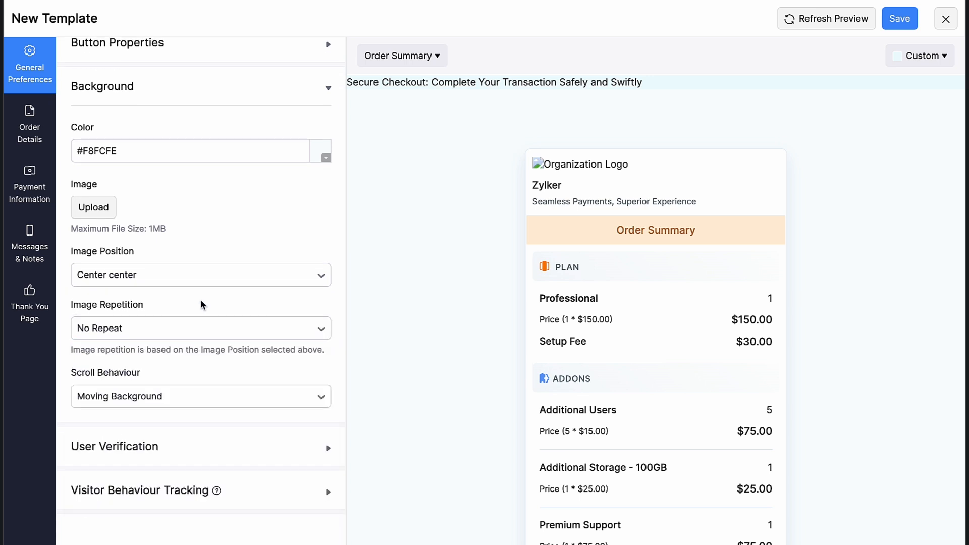
pyautogui.click(201, 396)
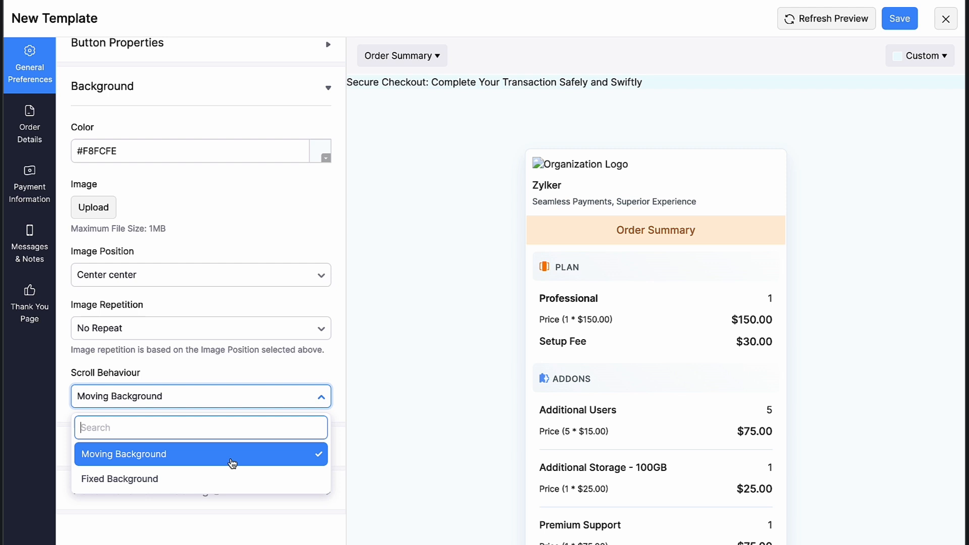
pyautogui.click(124, 455)
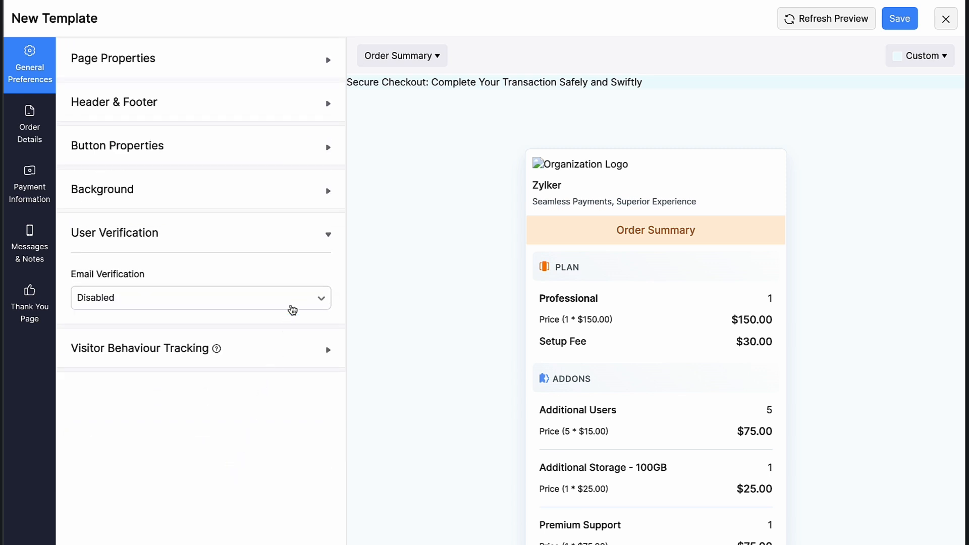
# Browse the tracking tools (Google Analytics, Meta Pixel) and close the list without choosing.
pyautogui.click(199, 298)
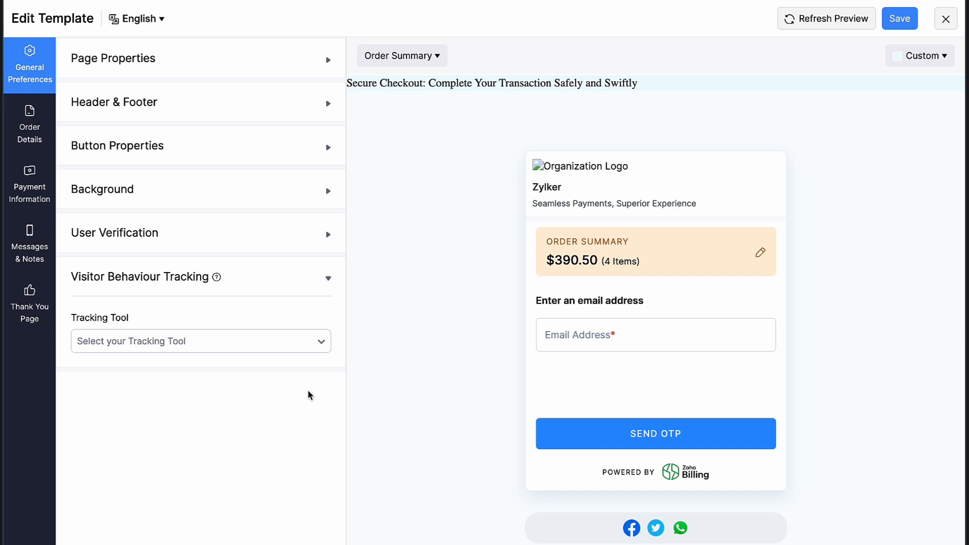
pyautogui.click(200, 341)
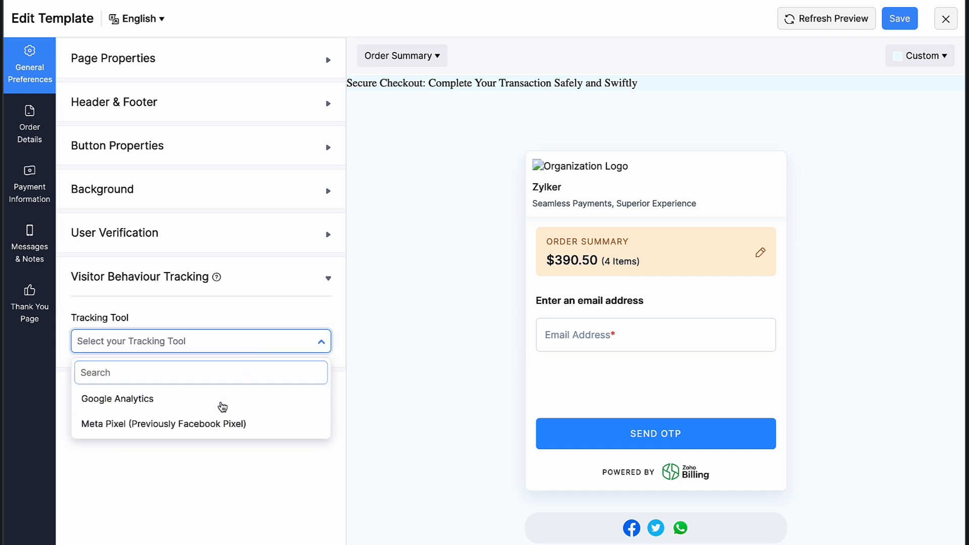
pyautogui.click(117, 399)
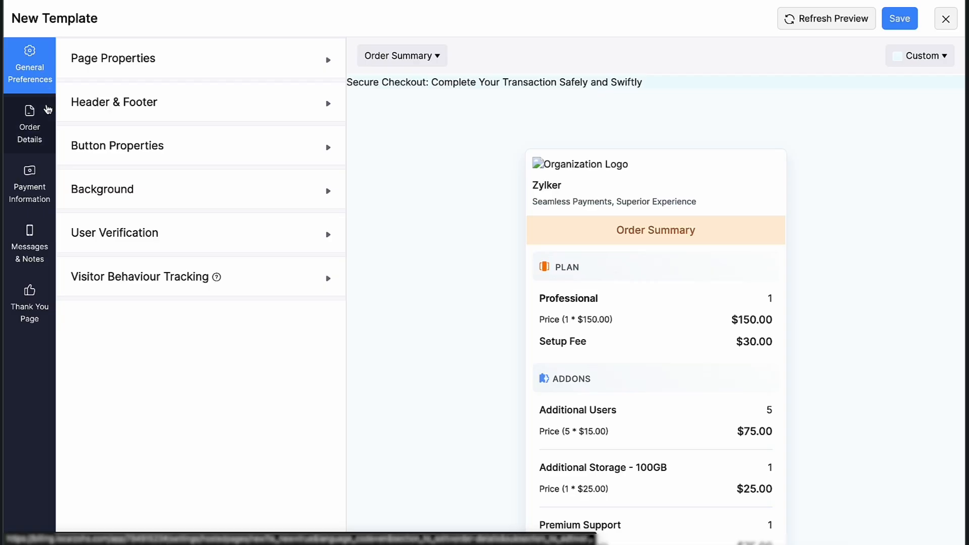
# Set the First Name field type to Mandatory under Order Details' Account Information.
pyautogui.click(29, 123)
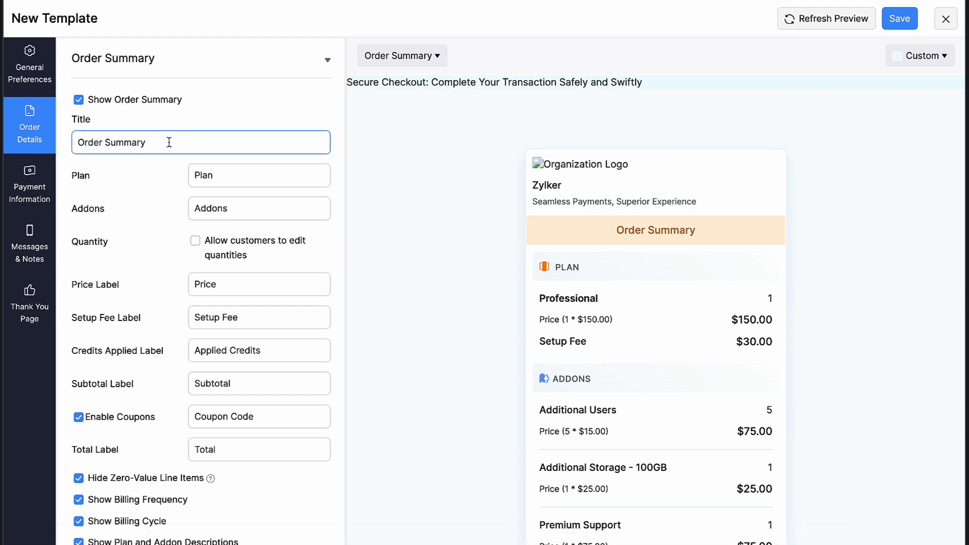
pyautogui.scroll(-3)
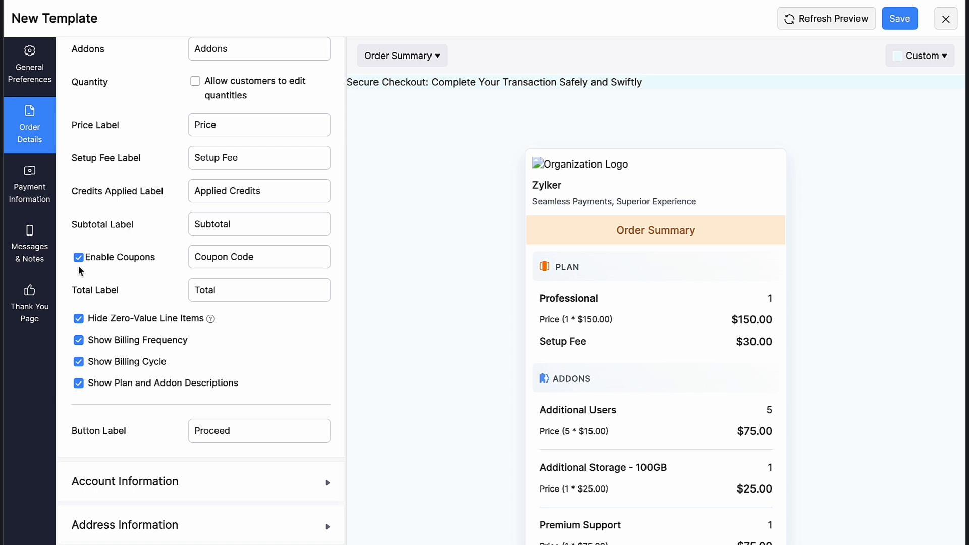
pyautogui.scroll(-3)
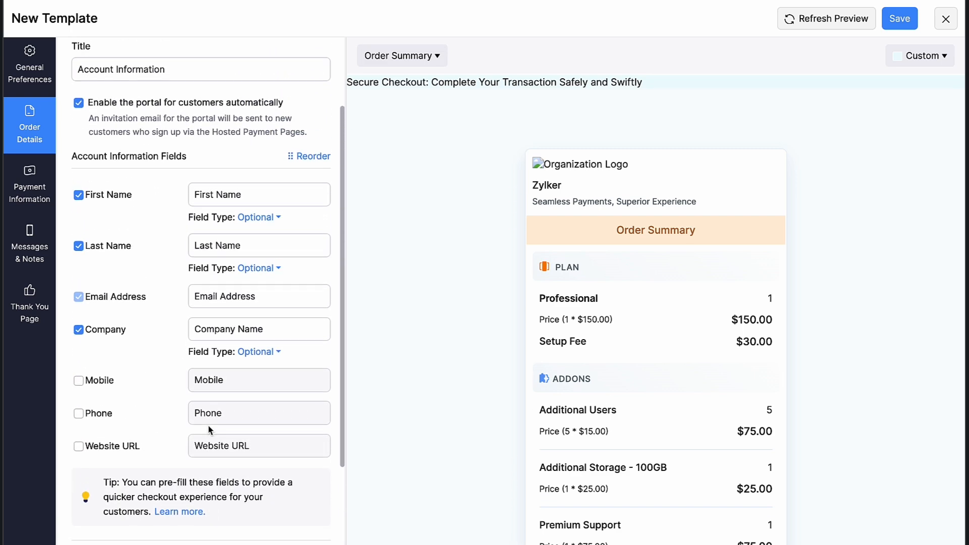
pyautogui.click(201, 69)
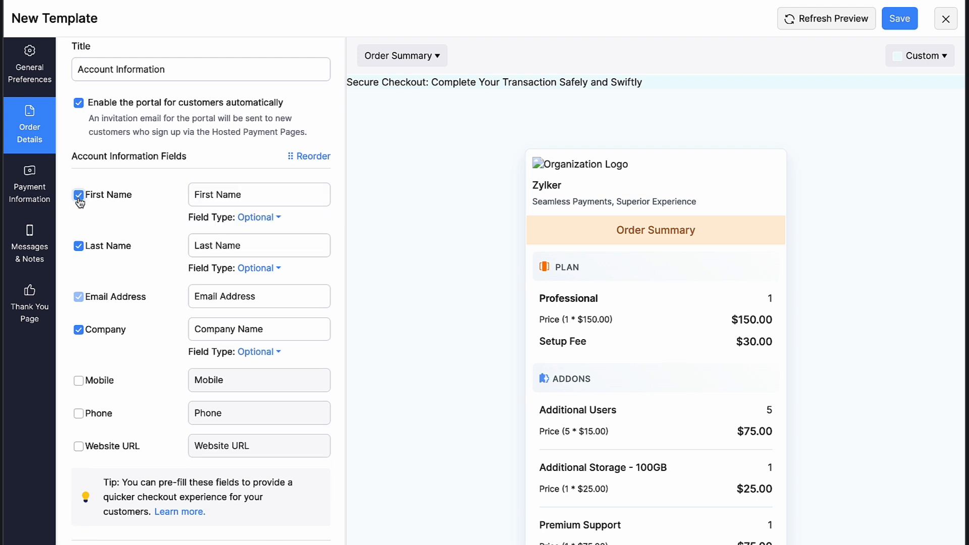
pyautogui.click(258, 217)
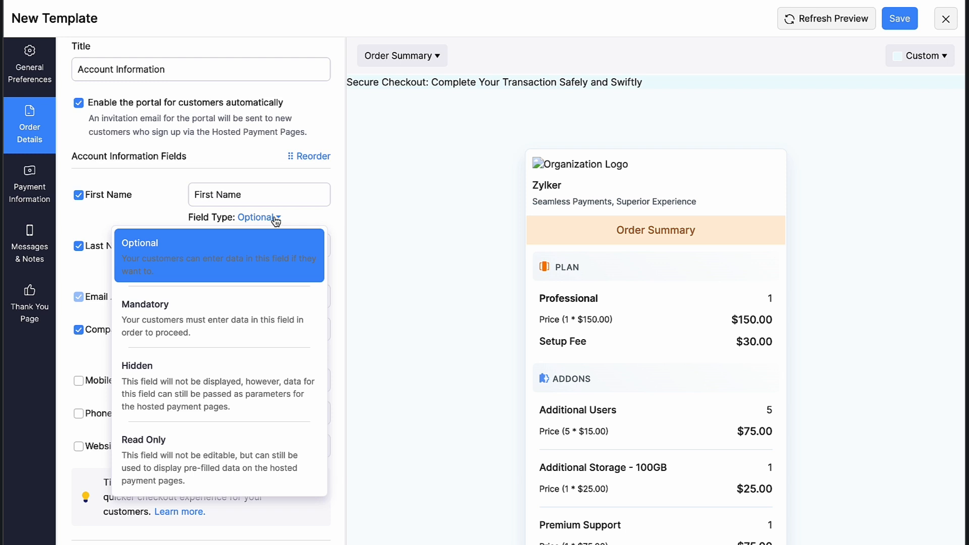
pyautogui.moveTo(254, 272)
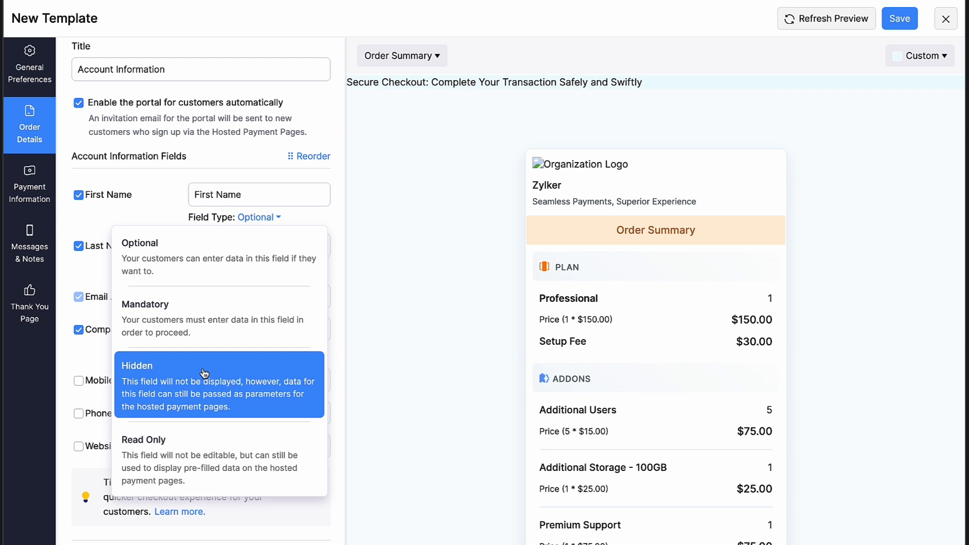
pyautogui.moveTo(177, 421)
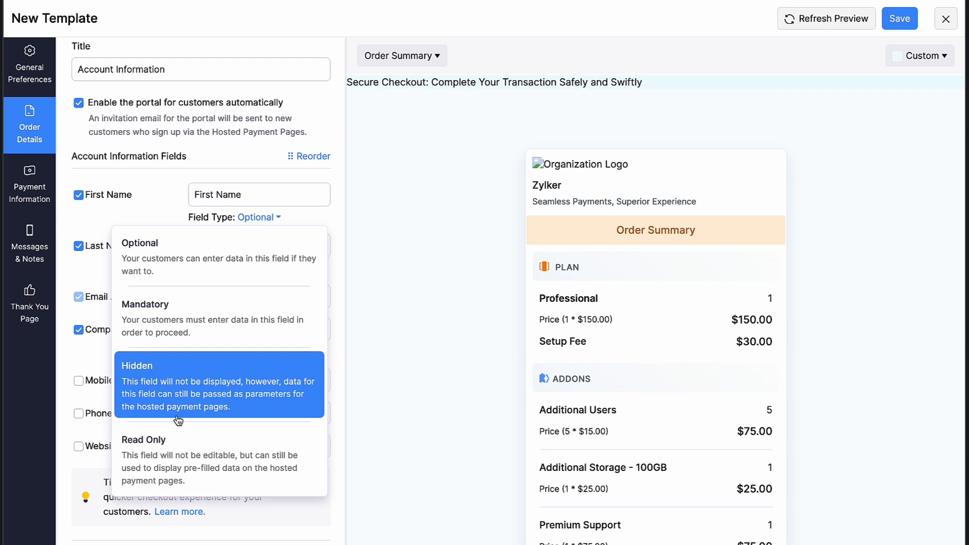
pyautogui.moveTo(176, 440)
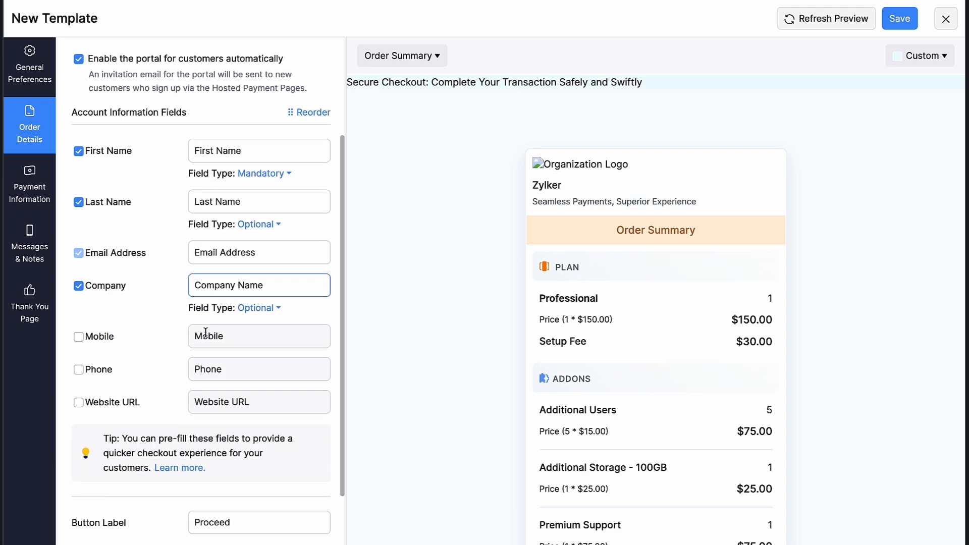
pyautogui.scroll(-3)
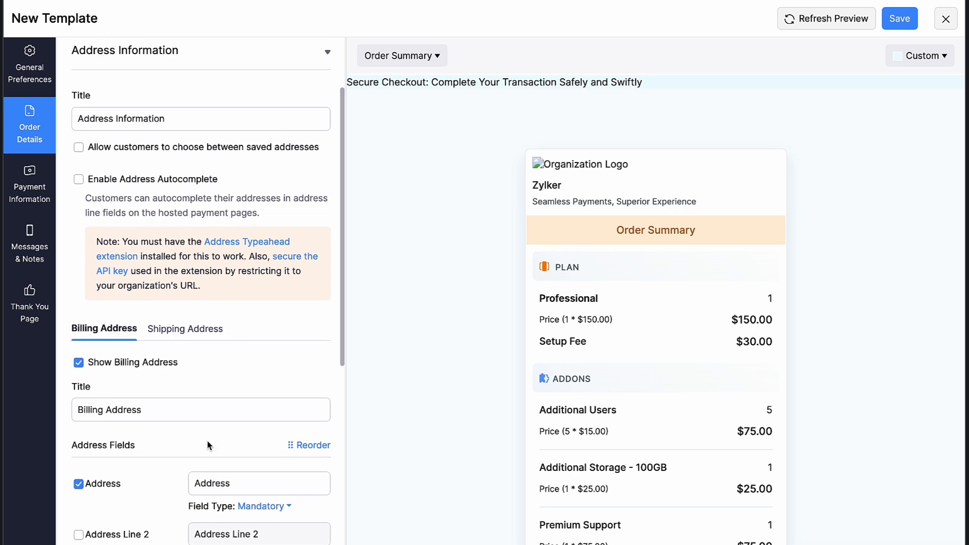
# Look over Address Information and Final Summary, then show the payment information settings.
pyautogui.scroll(-3)
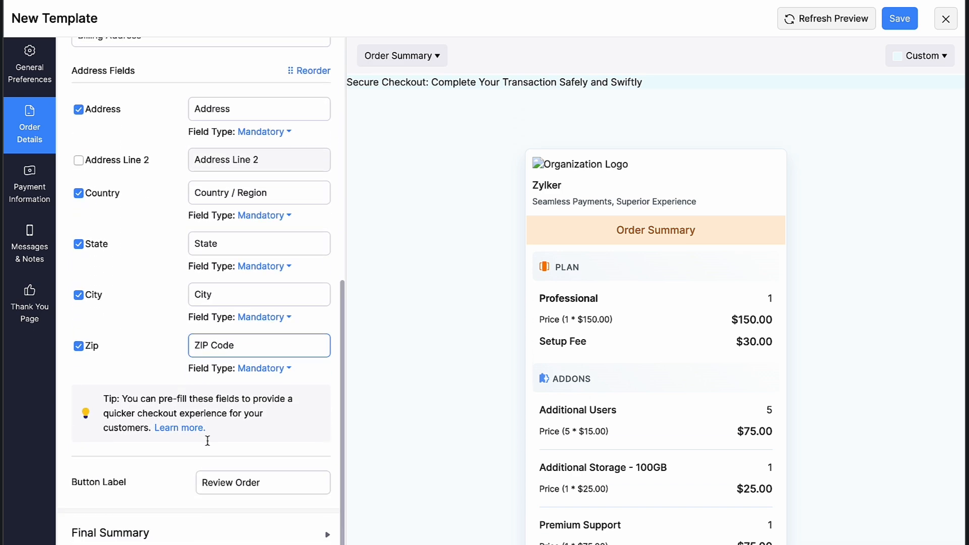
pyautogui.click(110, 533)
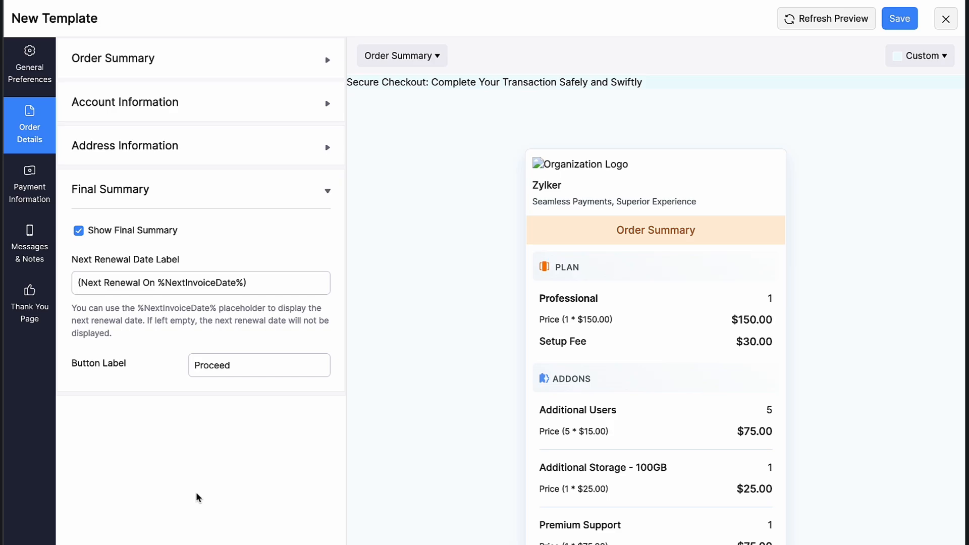
pyautogui.click(29, 64)
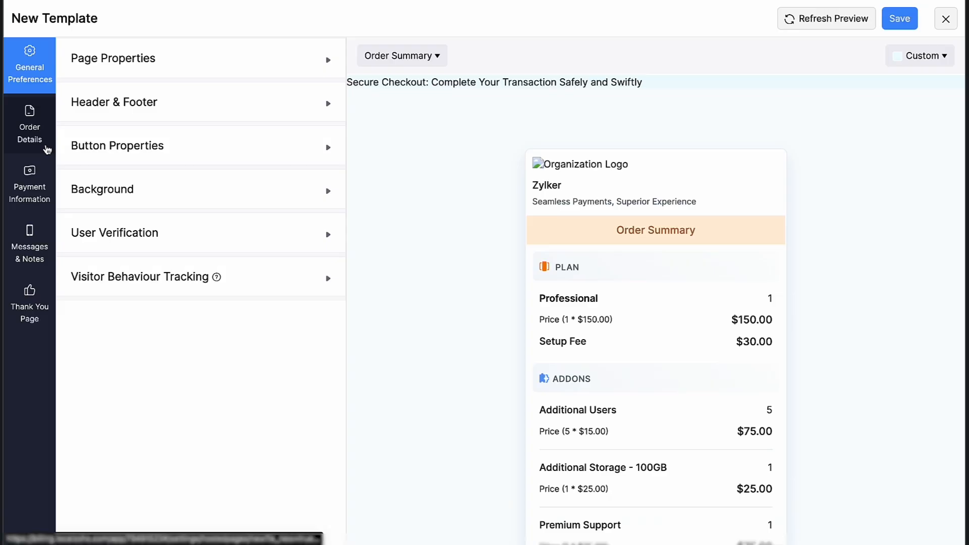
pyautogui.click(29, 184)
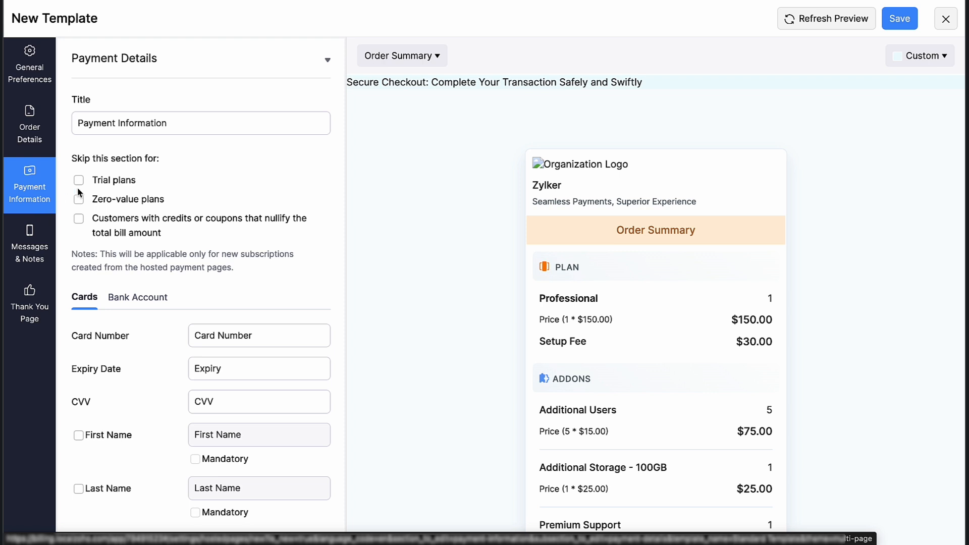
pyautogui.click(201, 122)
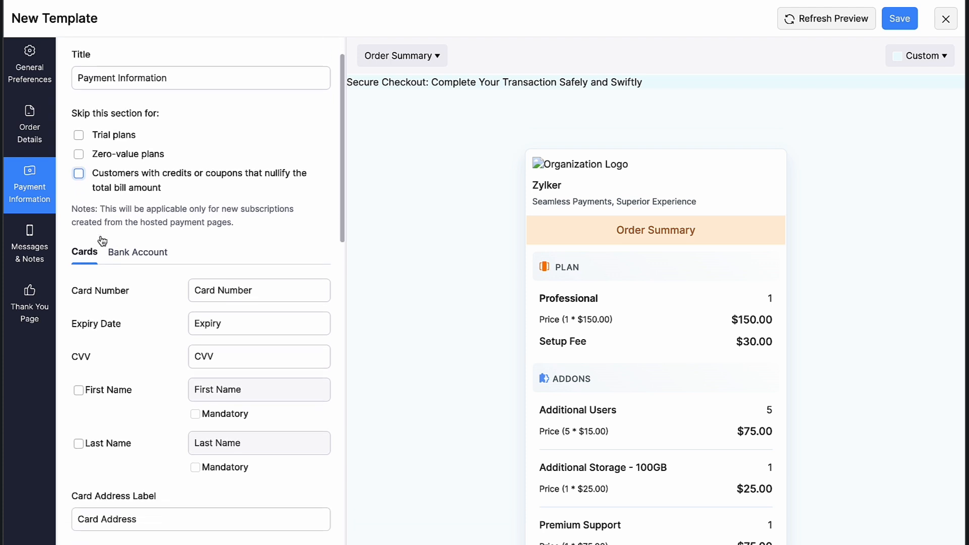
pyautogui.scroll(-3)
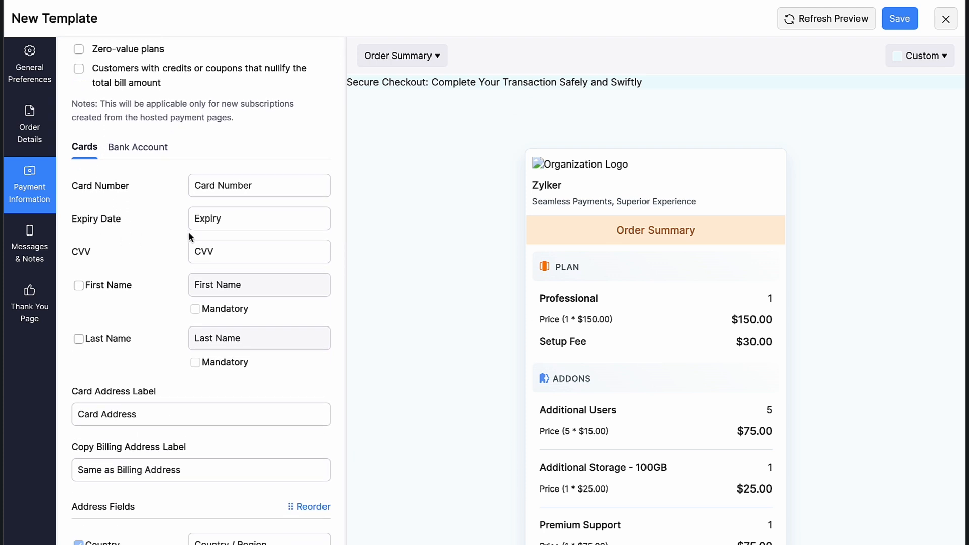
pyautogui.click(78, 285)
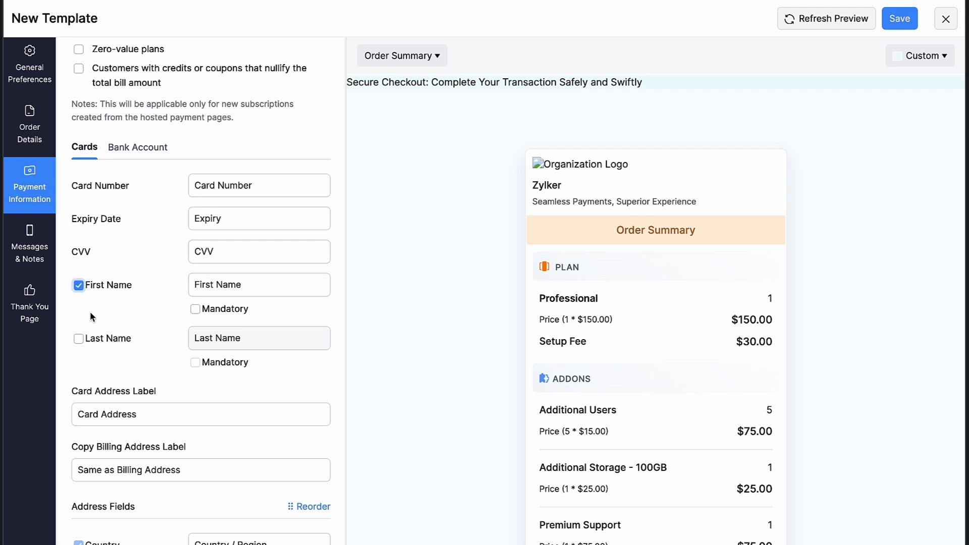
pyautogui.click(78, 339)
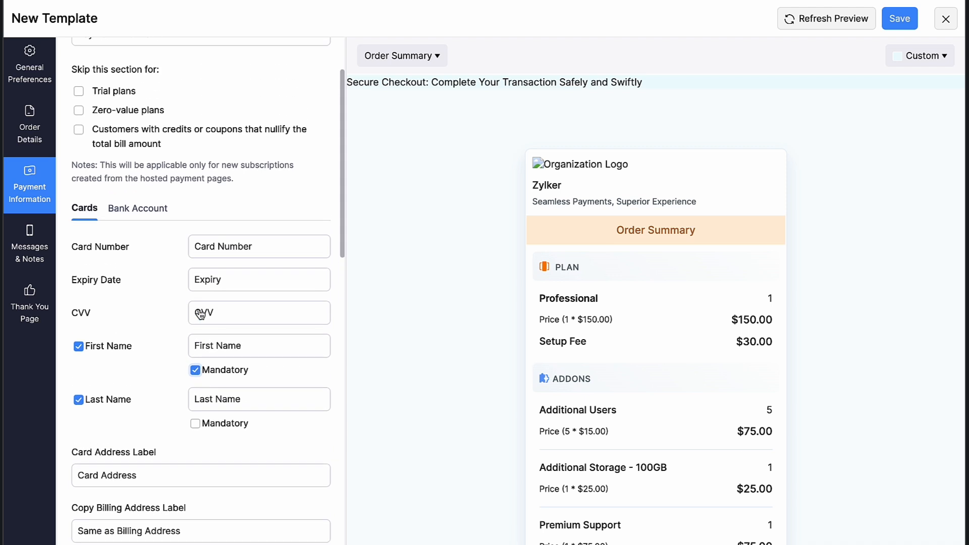
pyautogui.scroll(-3)
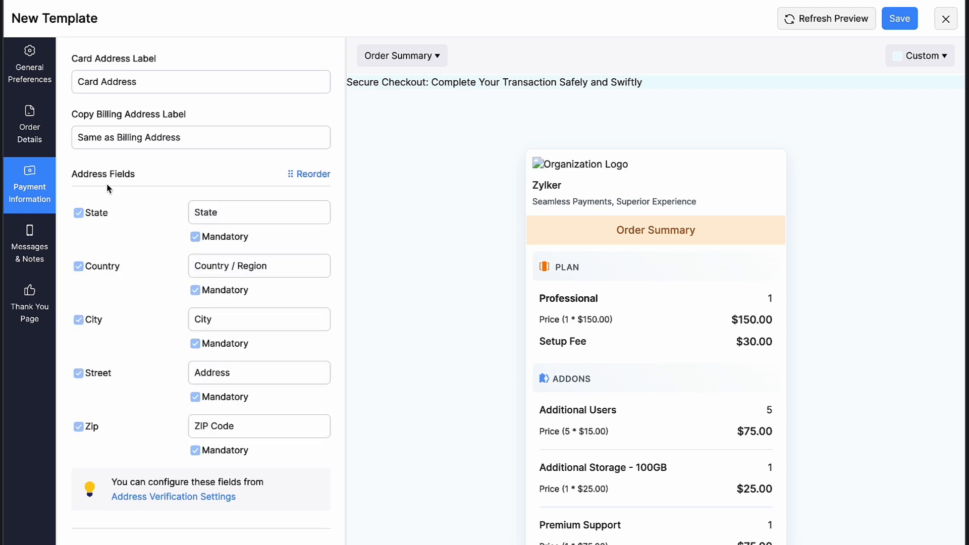
pyautogui.scroll(-3)
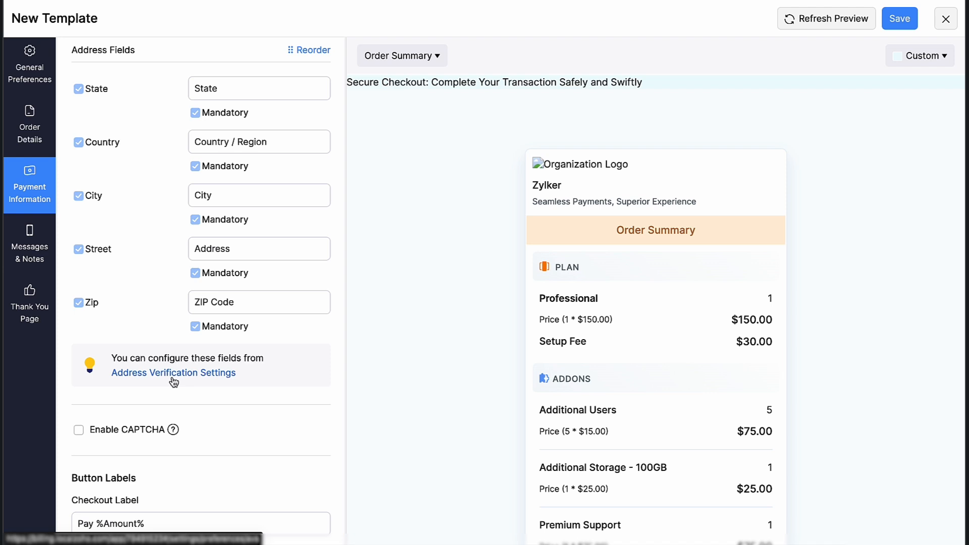
pyautogui.click(78, 430)
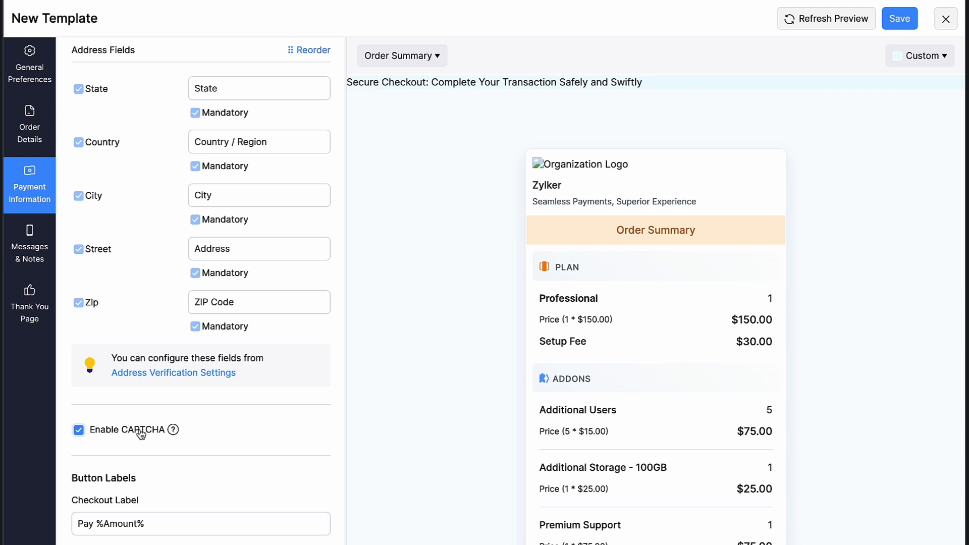
pyautogui.scroll(-3)
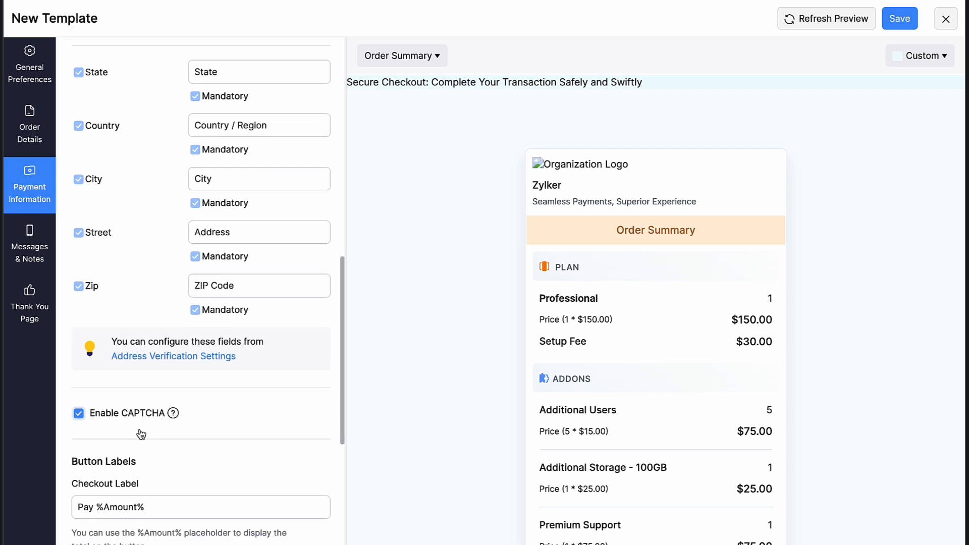
pyautogui.scroll(-3)
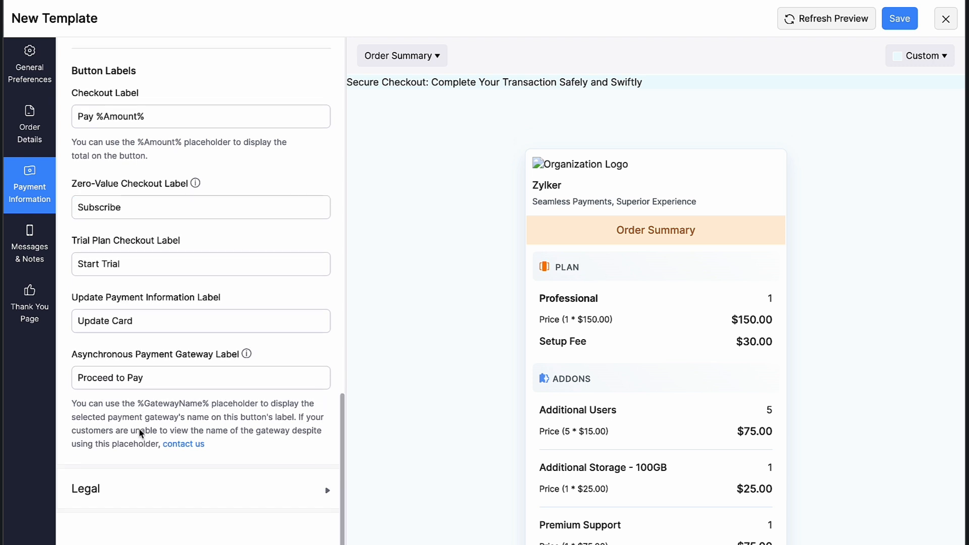
pyautogui.click(85, 488)
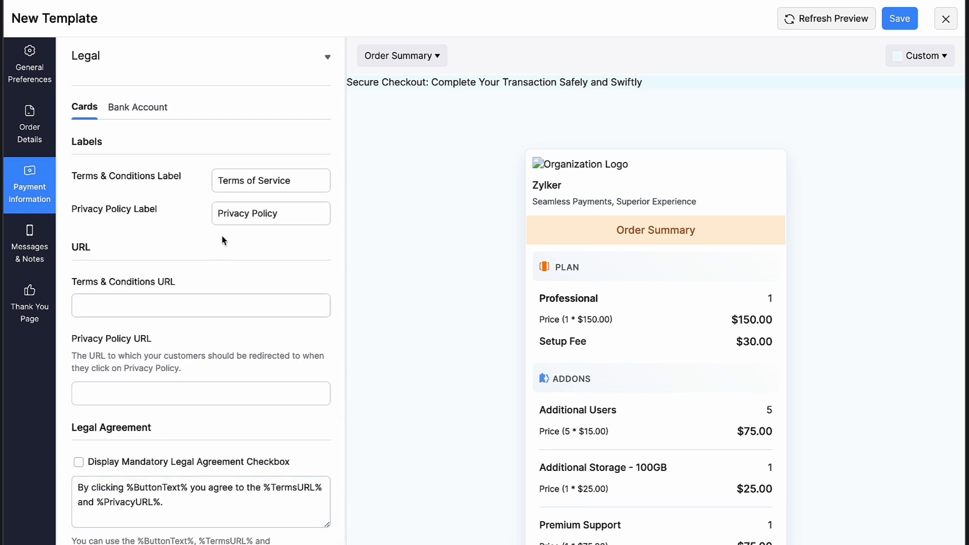
pyautogui.click(200, 305)
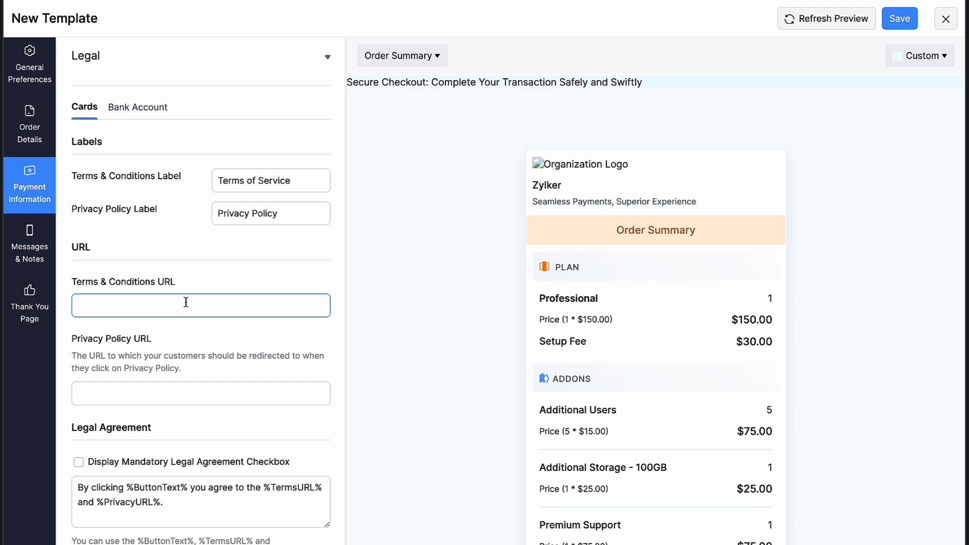
pyautogui.scroll(-3)
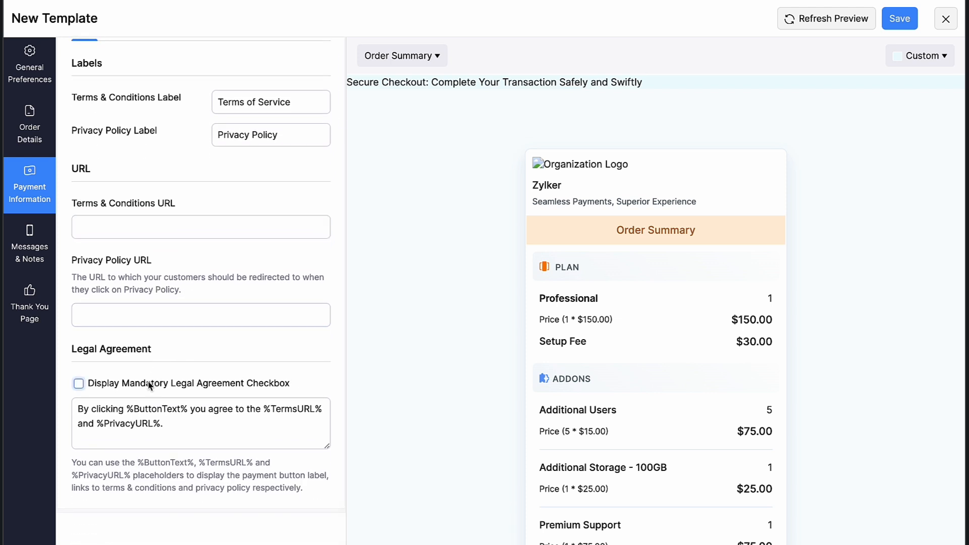
pyautogui.click(78, 384)
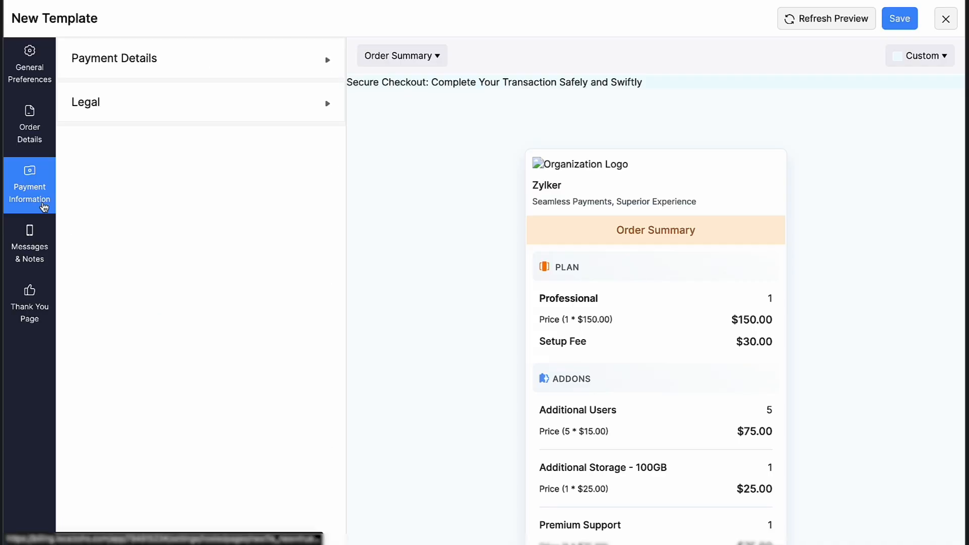
# Look over the error, success and update-payment messages unchanged, then show Thank You page settings.
pyautogui.click(30, 245)
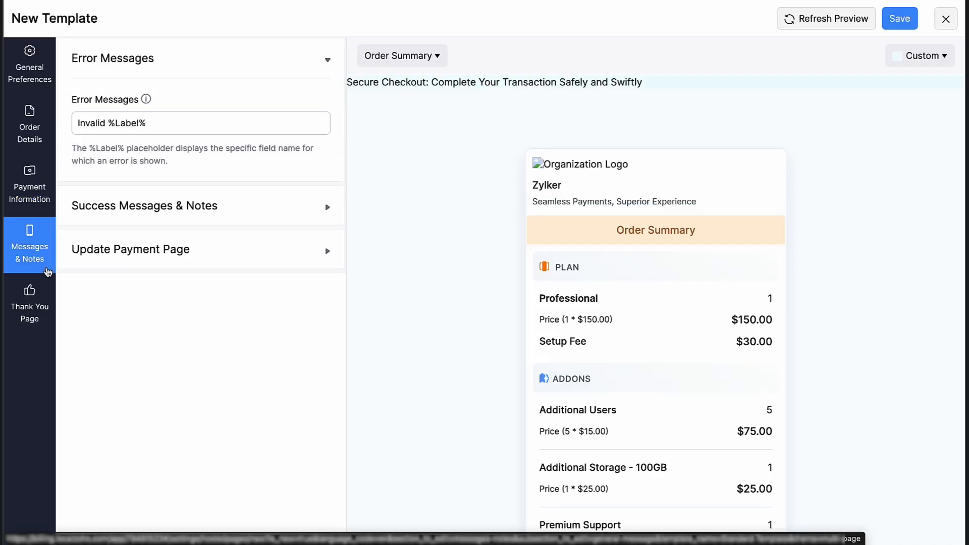
pyautogui.click(200, 123)
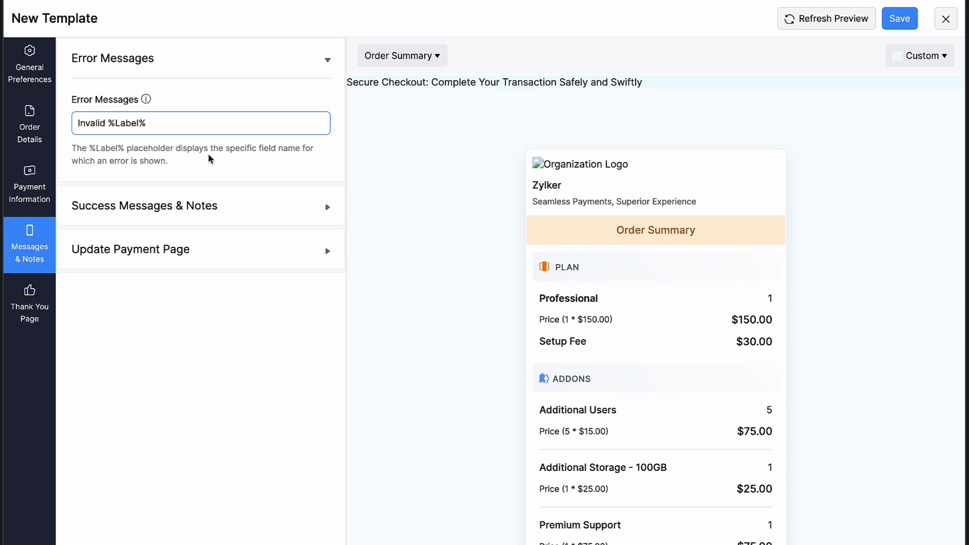
pyautogui.click(144, 206)
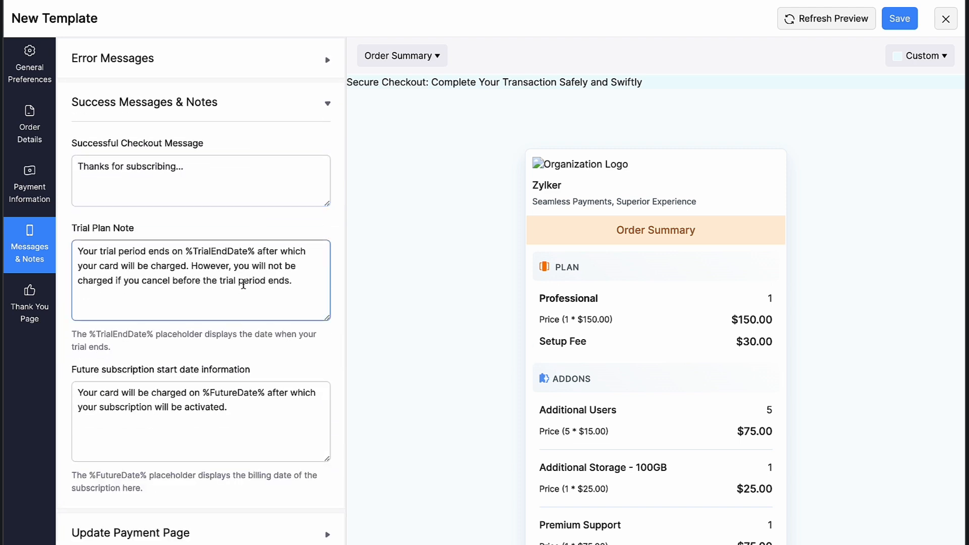
pyautogui.click(201, 422)
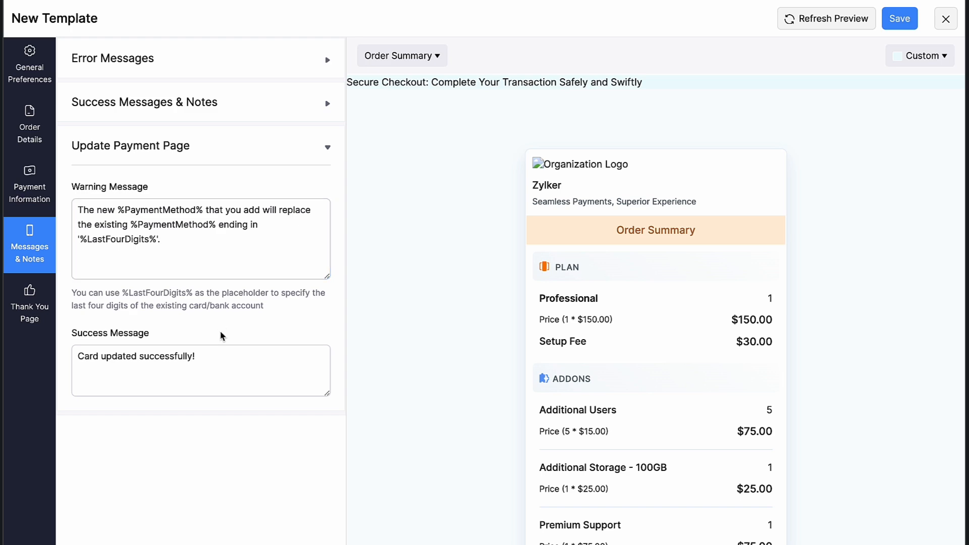
pyautogui.click(201, 370)
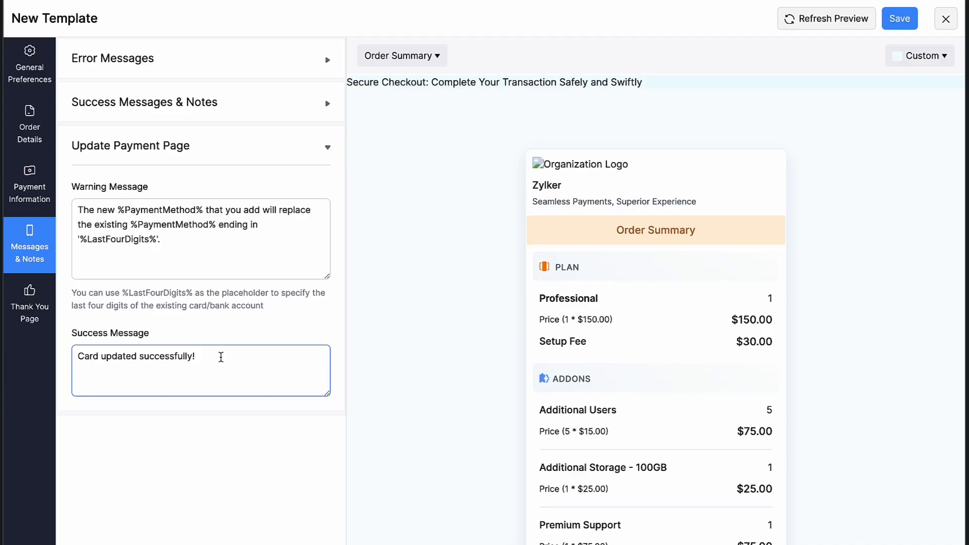
pyautogui.click(30, 304)
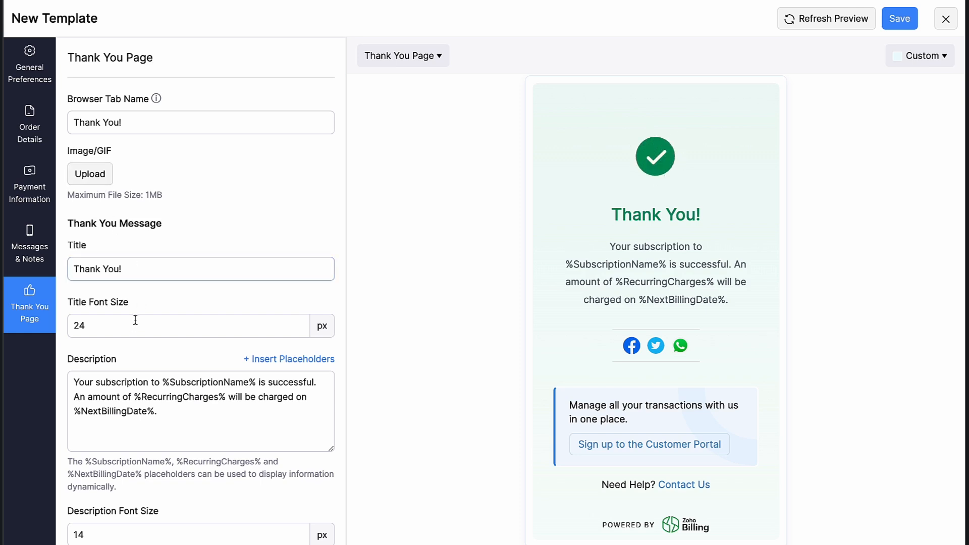
# Preview another page of the new payment page template from its page list.
pyautogui.scroll(-3)
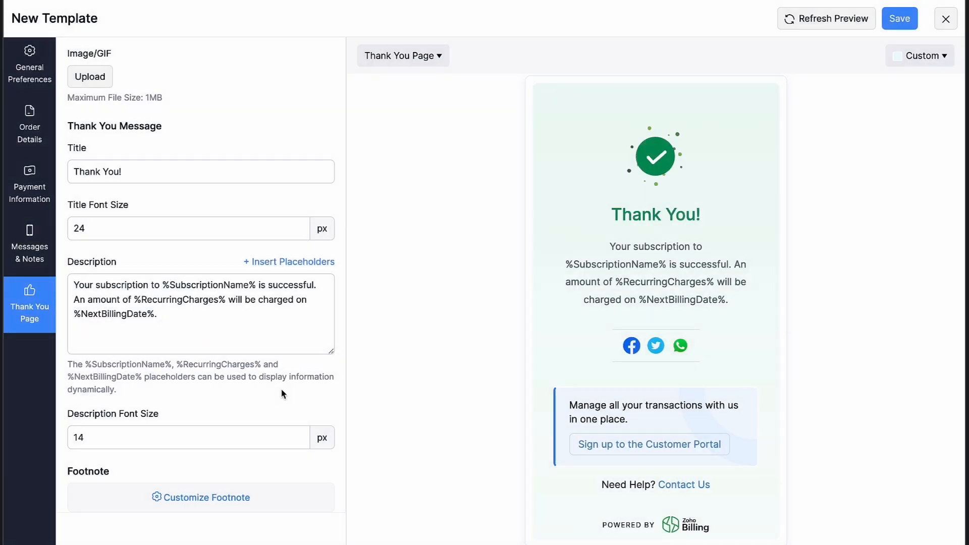
pyautogui.click(402, 55)
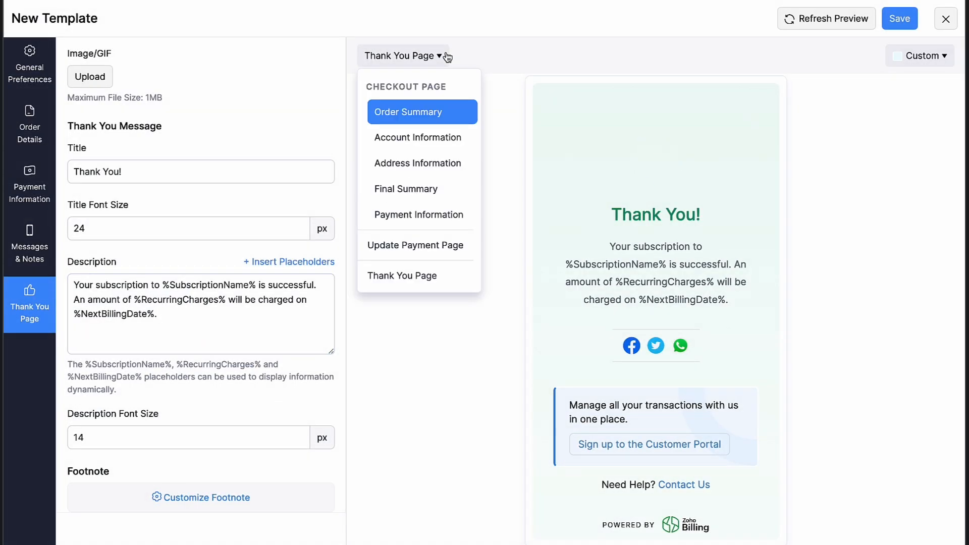
pyautogui.click(419, 215)
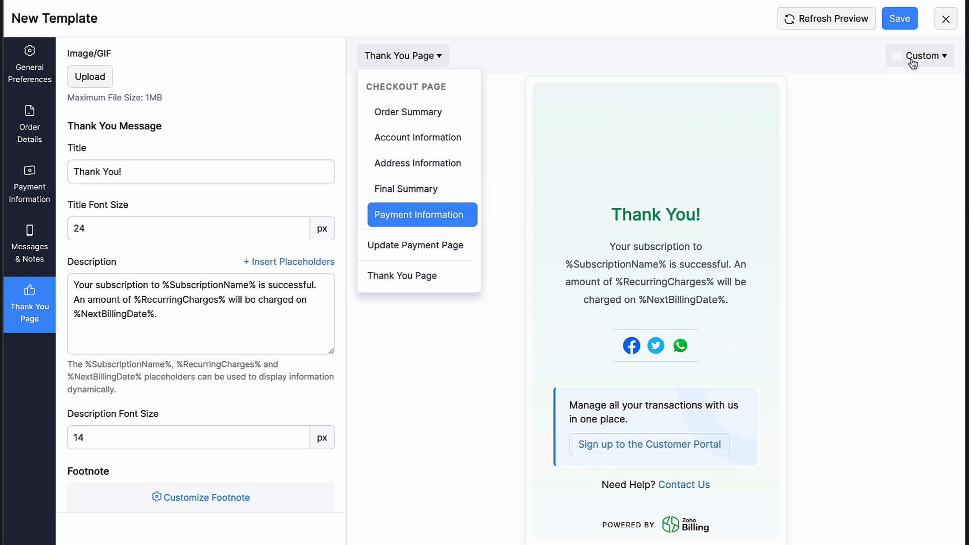
# Switch the template's colour theme from Custom to Blue and save it.
pyautogui.click(923, 56)
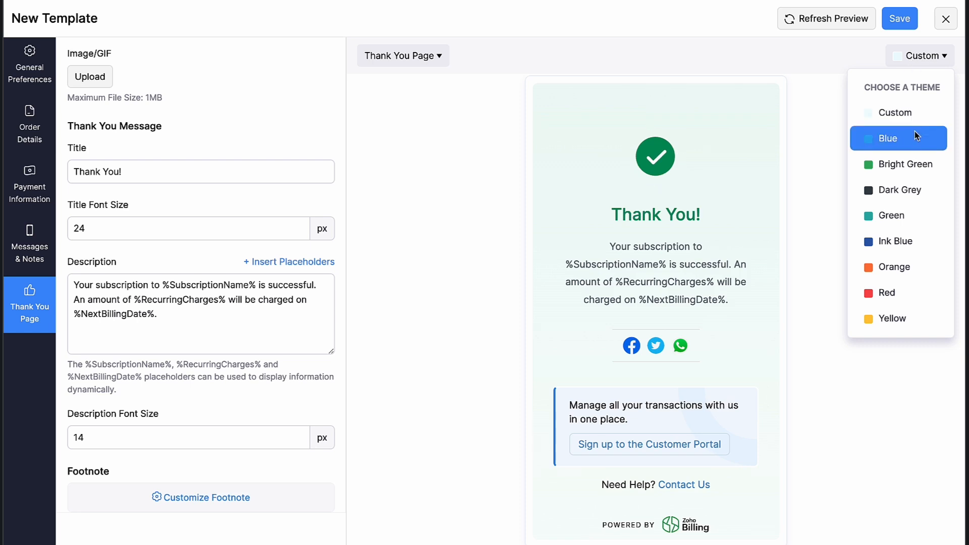
pyautogui.click(888, 138)
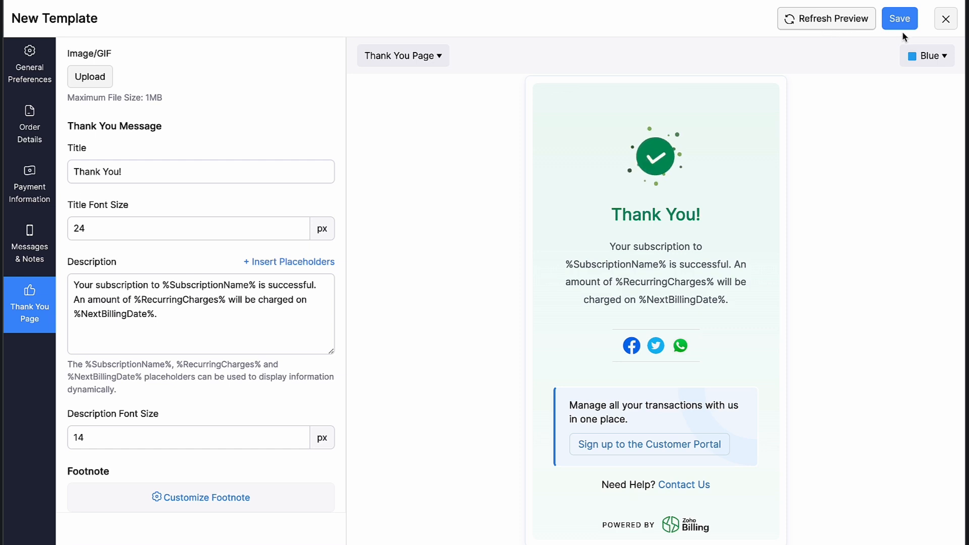
pyautogui.click(899, 18)
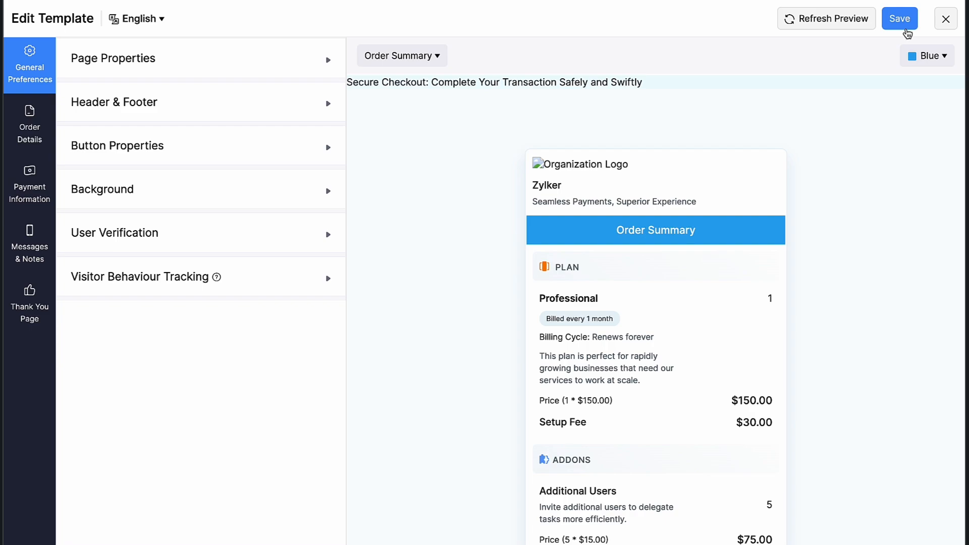
# Close the template editor and open the actions menu for Standard Template.
pyautogui.click(900, 18)
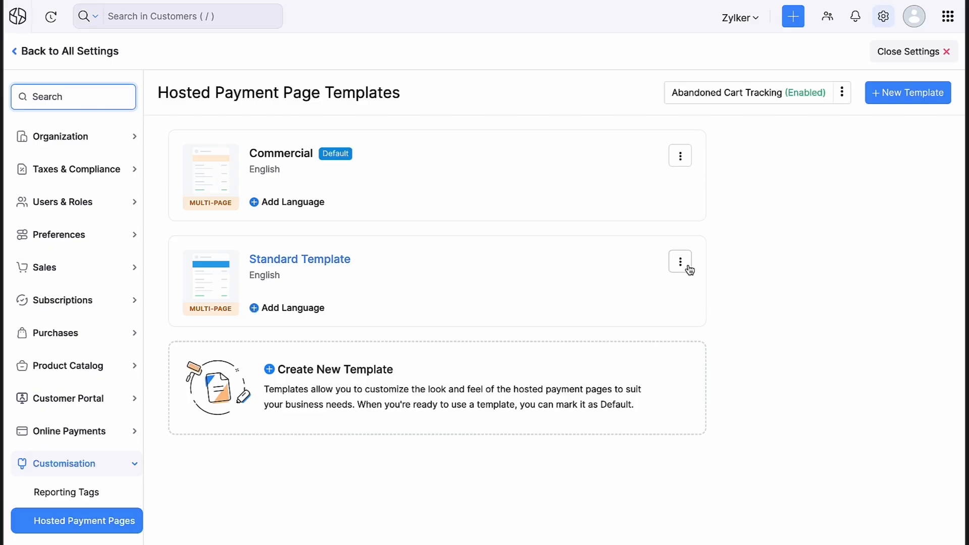
pyautogui.click(680, 261)
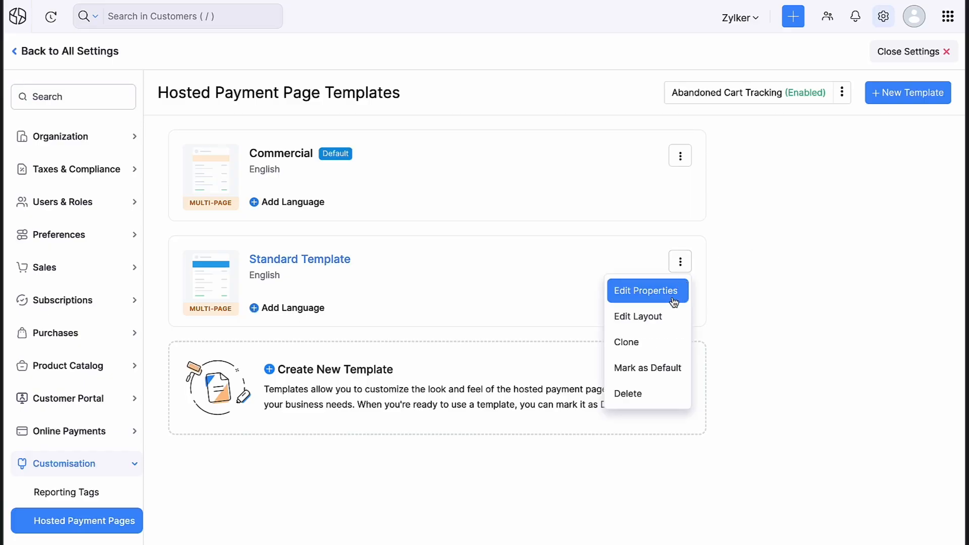
pyautogui.moveTo(647, 316)
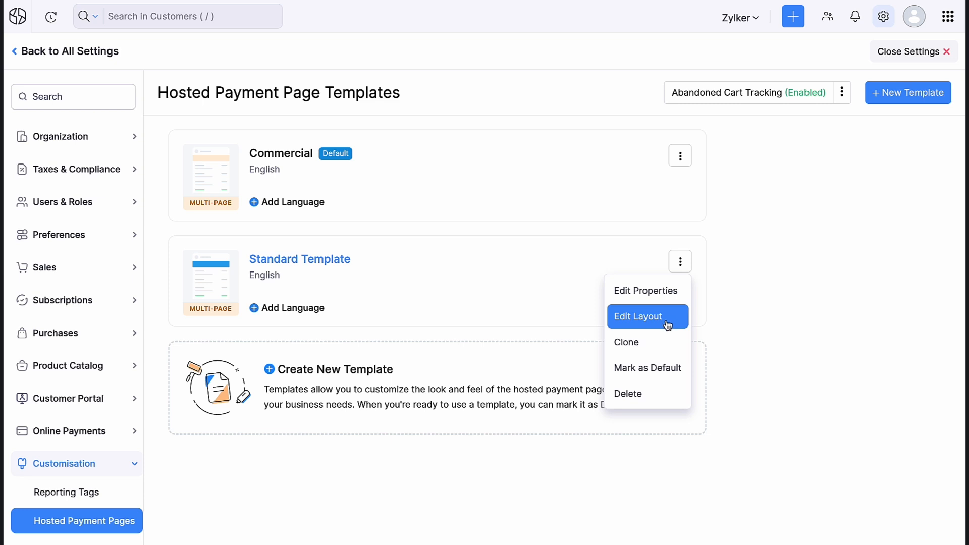
pyautogui.moveTo(628, 394)
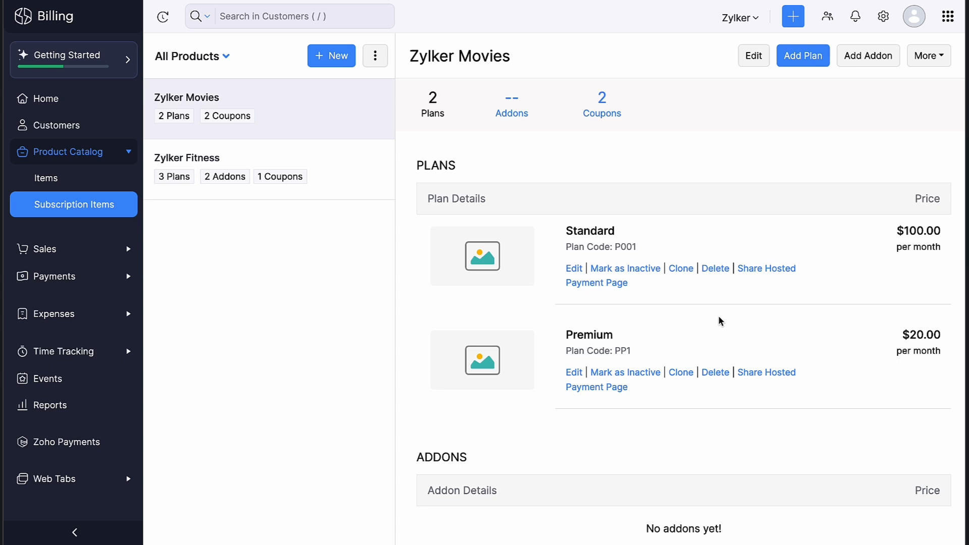
# Share the Standard plan's hosted payment page using Standard Template.
pyautogui.click(597, 283)
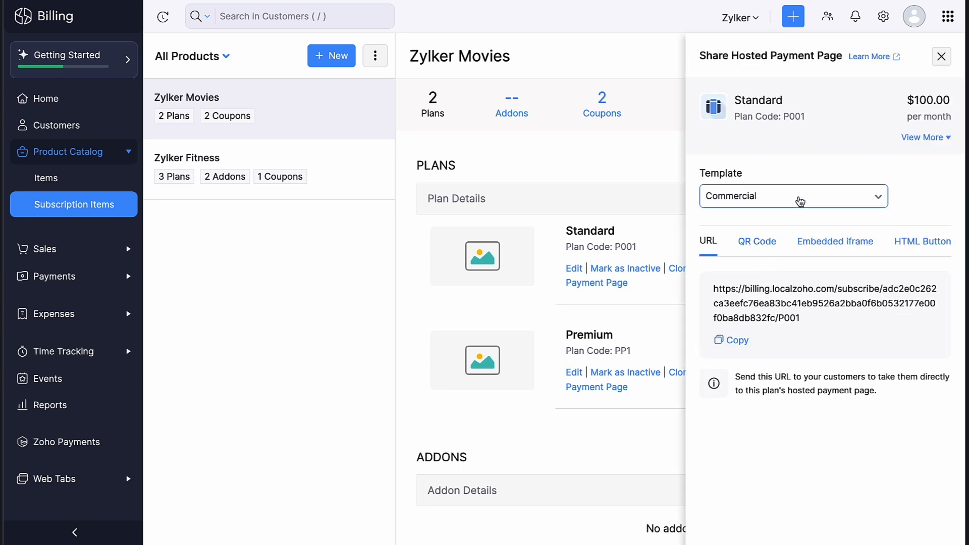
pyautogui.click(793, 196)
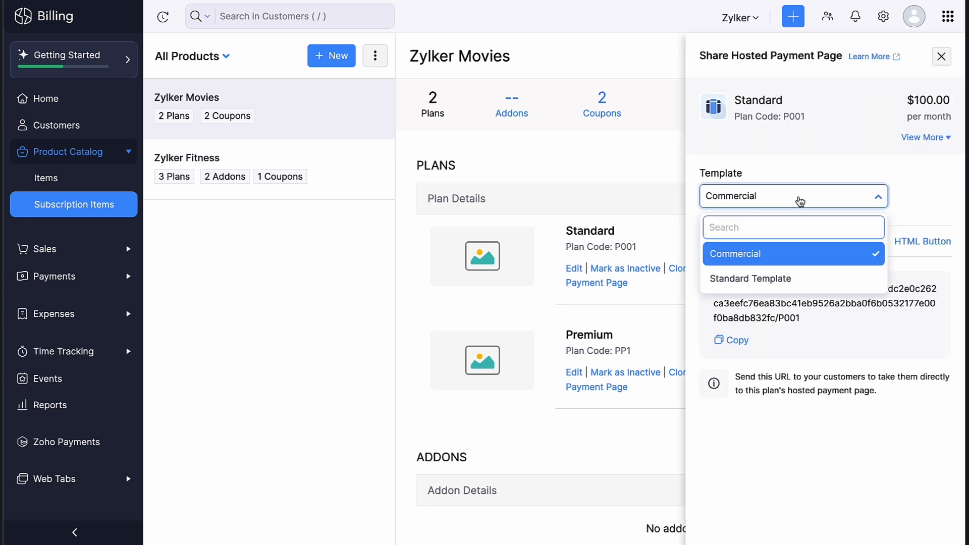
pyautogui.click(187, 158)
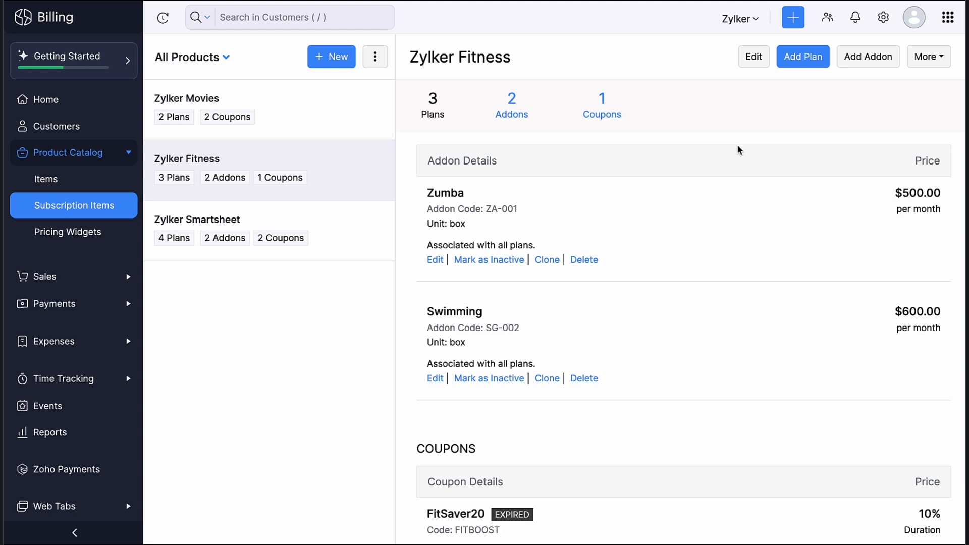
pyautogui.moveTo(906, 65)
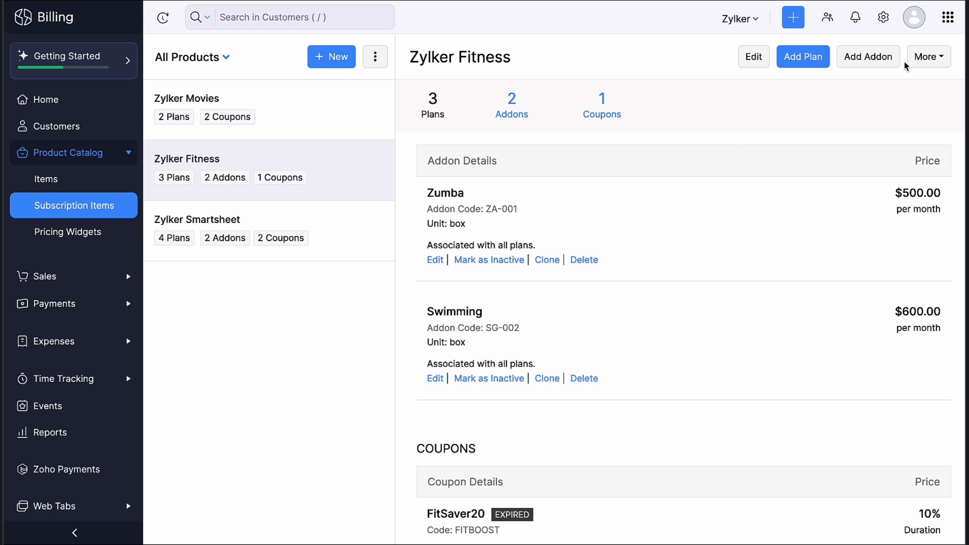
# Open Zylker Fitness's embed widget and configure the Monthly plan's currency and template associations.
pyautogui.click(928, 56)
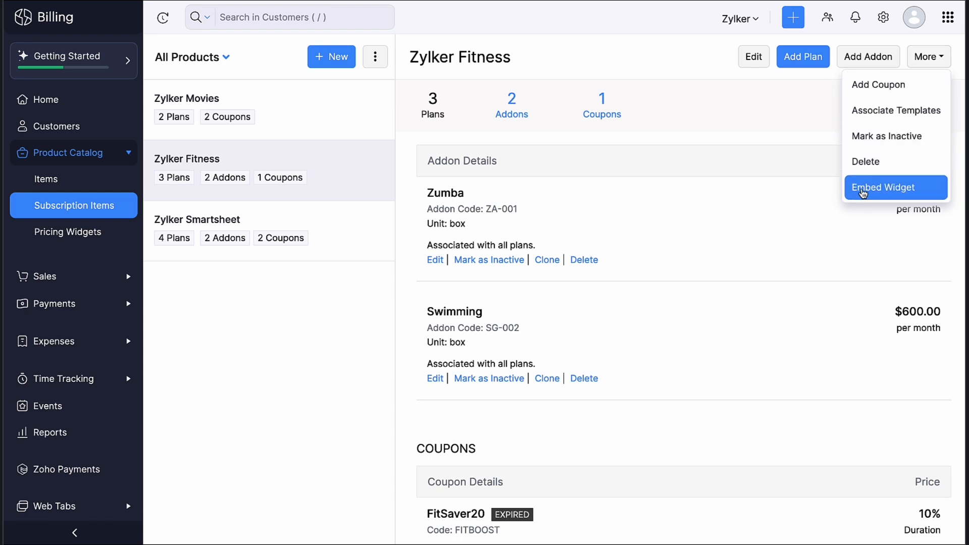
pyautogui.click(887, 187)
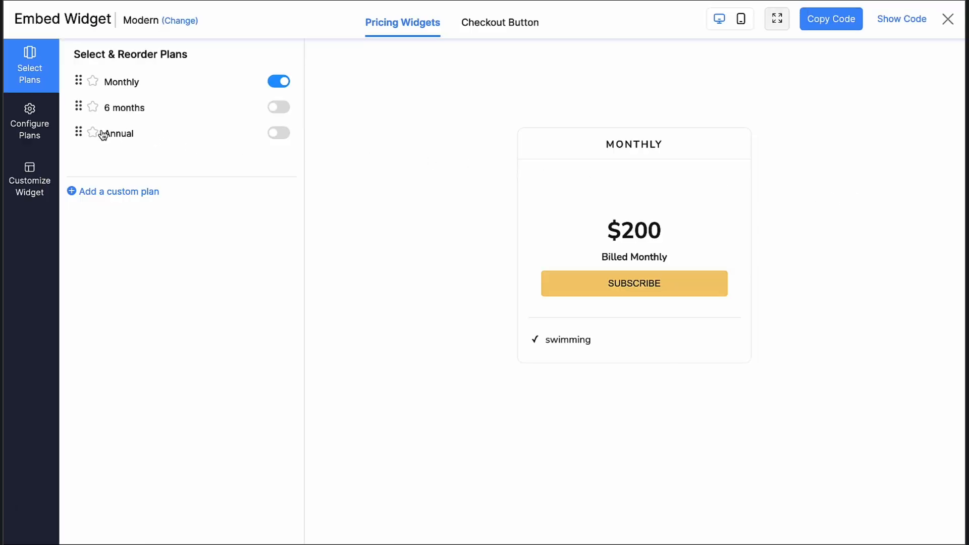
pyautogui.click(30, 122)
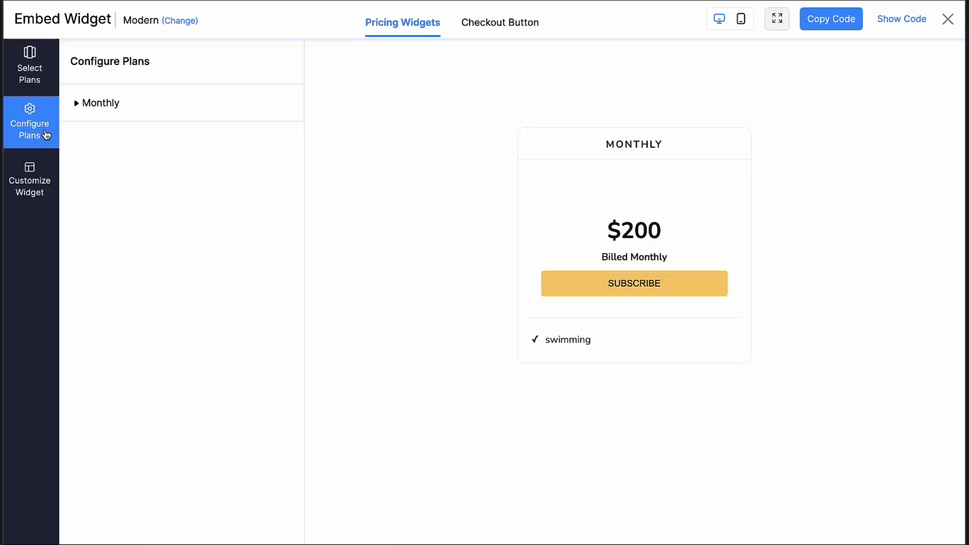
pyautogui.click(96, 103)
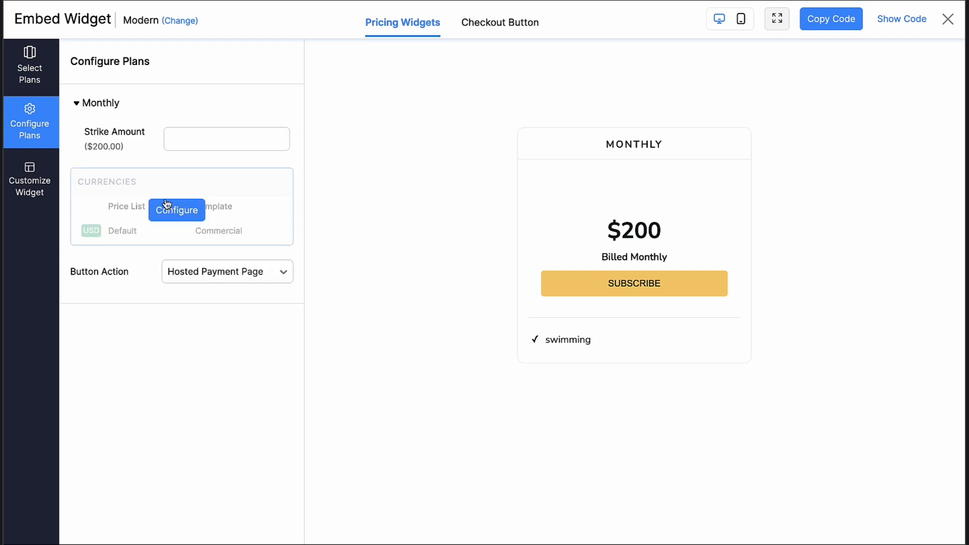
pyautogui.click(176, 210)
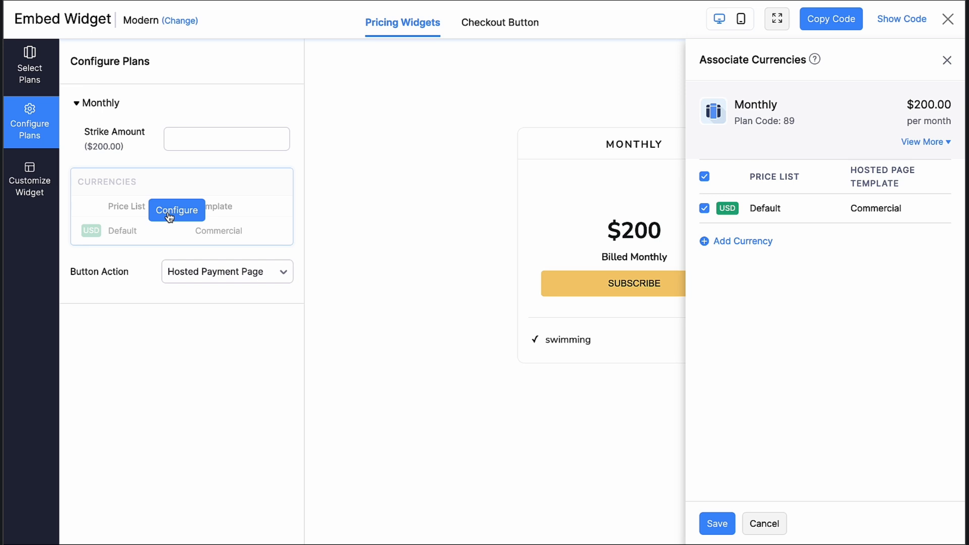